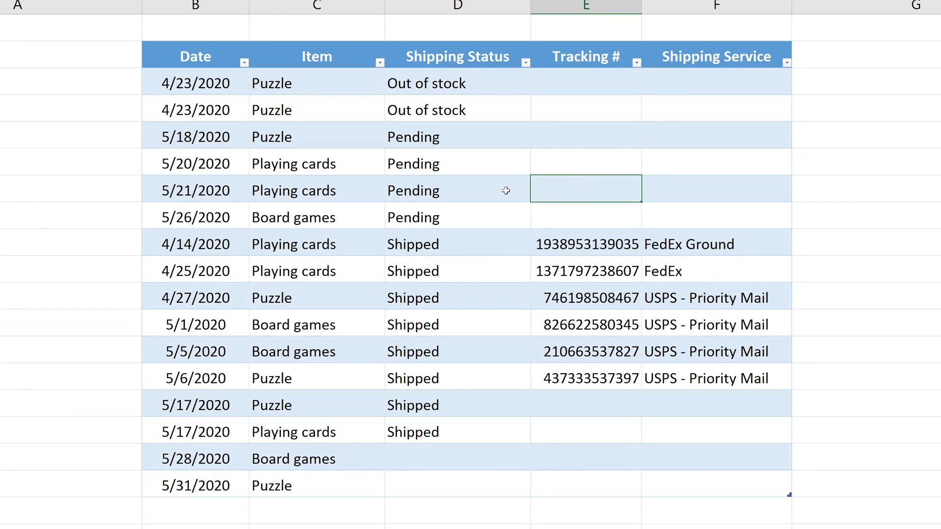
Enter tracking number 84654080 for the 5/17 Puzzle shipped row
left_click(458, 190)
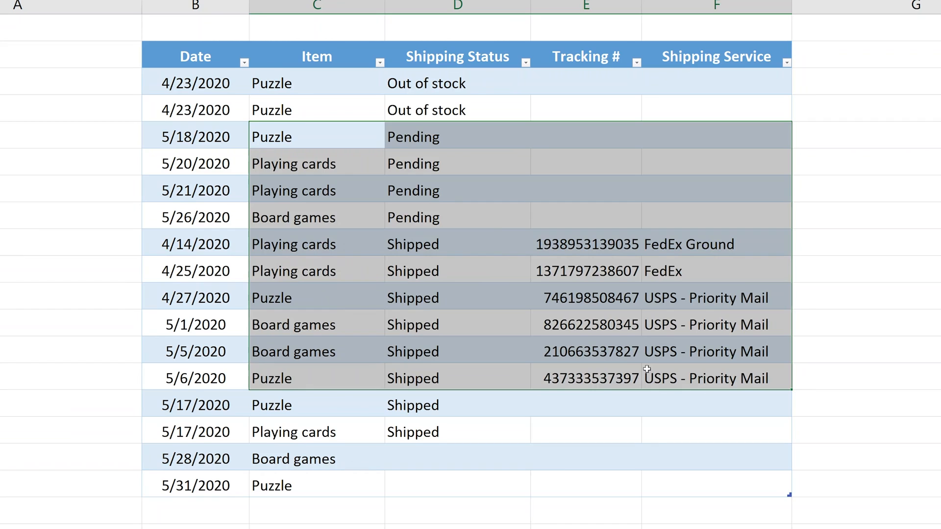
left_click(586, 378)
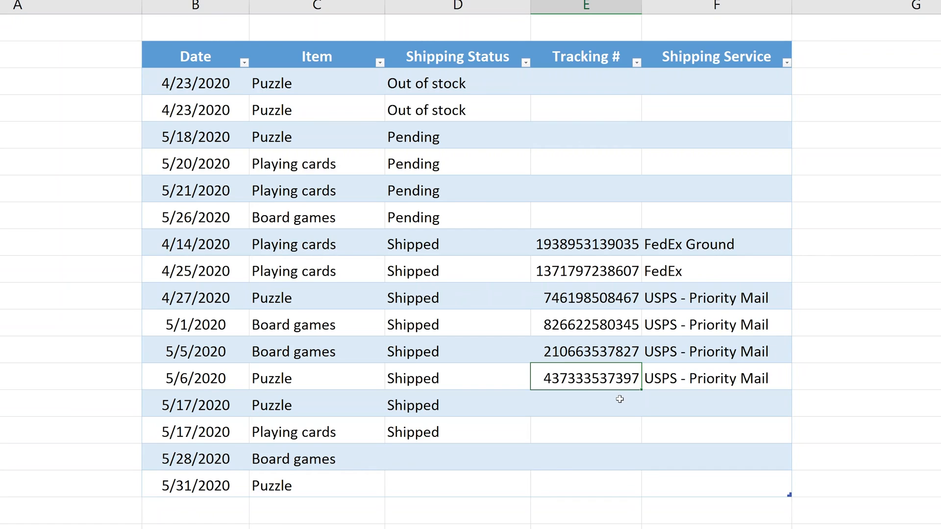
left_click(585, 404)
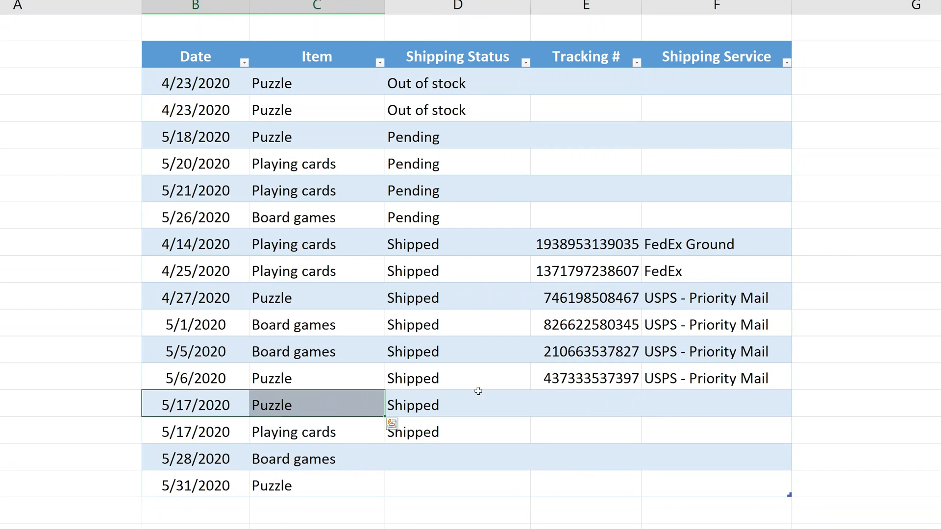
type("84654080")
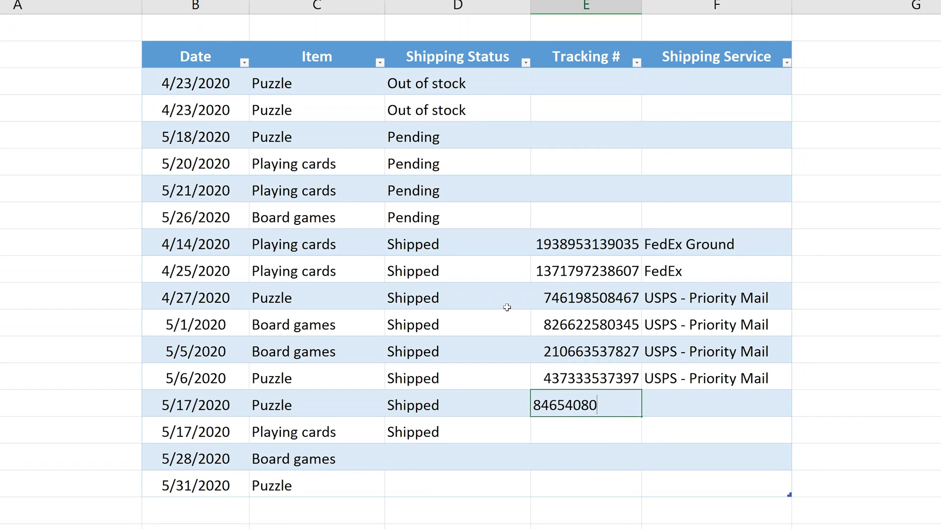
key("enter")
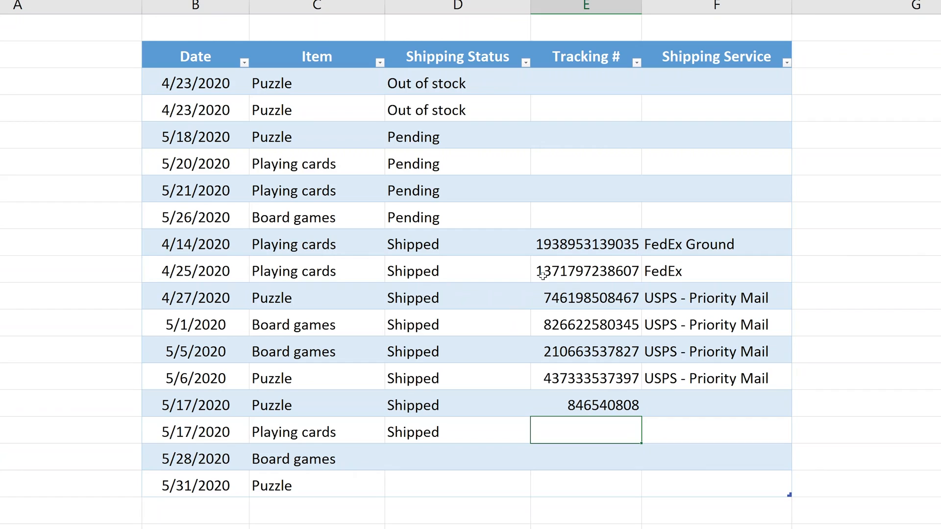
Enter tracking number 487888885 for the pending 5/21 Playing cards row
left_click(587, 190)
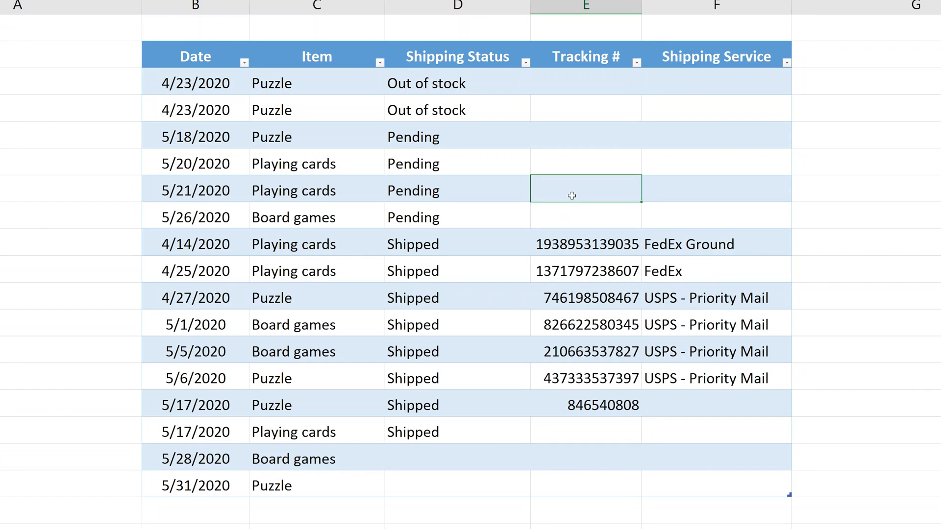
type("487888885")
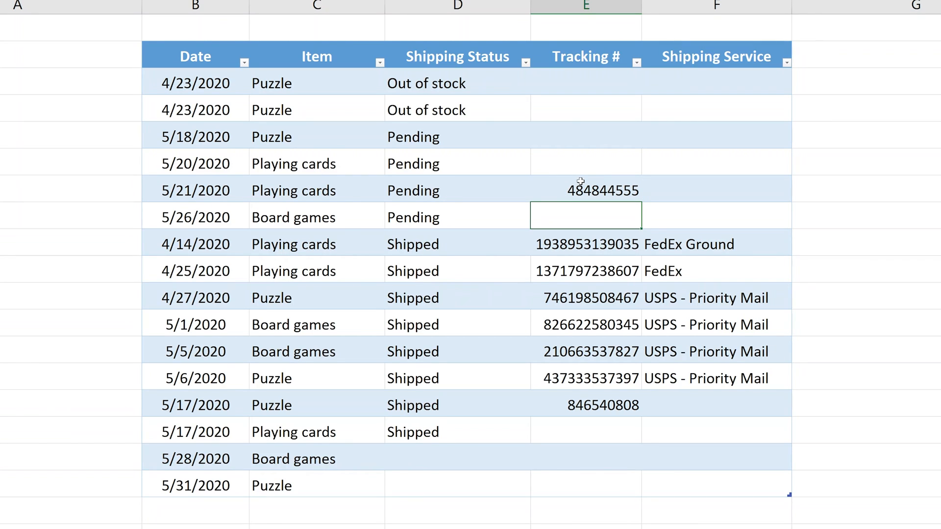
Remove the pending row's tracking number and bring up the Data tools for E3:E18
left_click(585, 190)
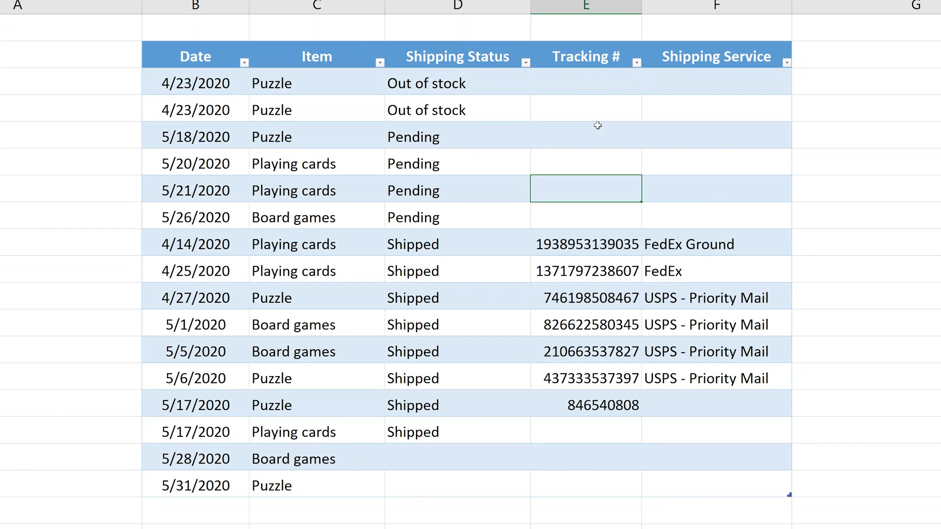
mouse_move(605, 94)
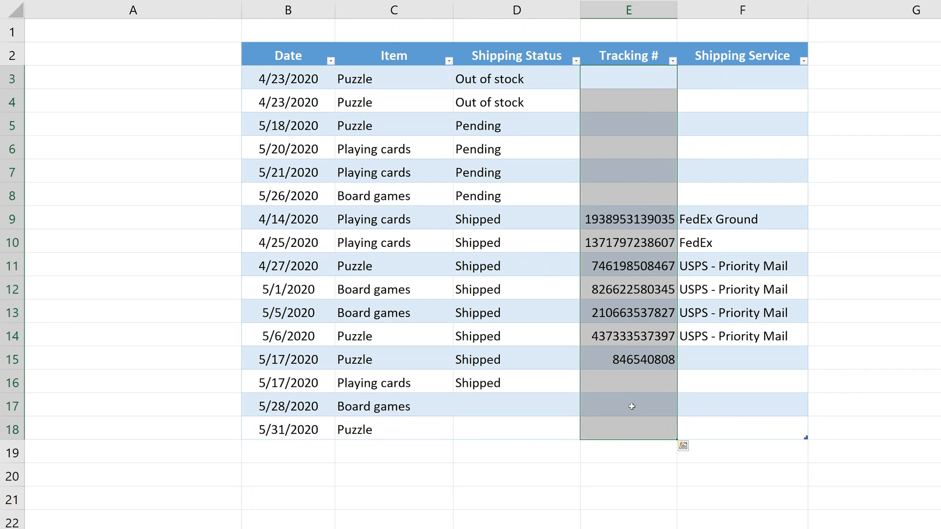
left_click(175, 7)
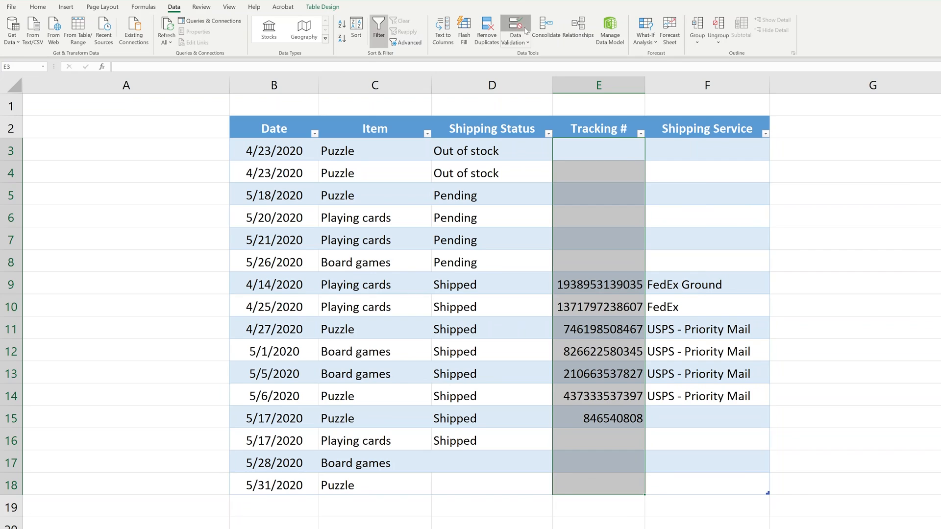
Apply a custom validation rule =D3="Shipped" to the Tracking # cells
left_click(515, 26)
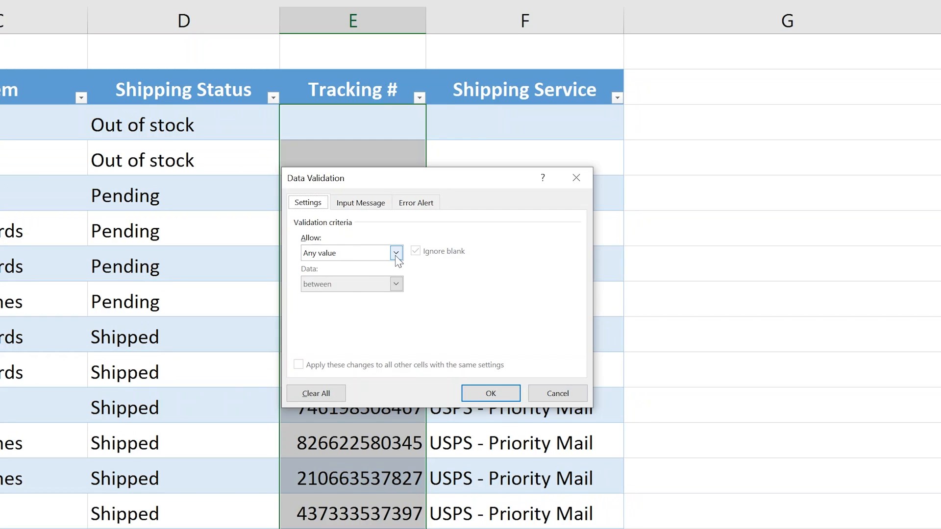
left_click(395, 252)
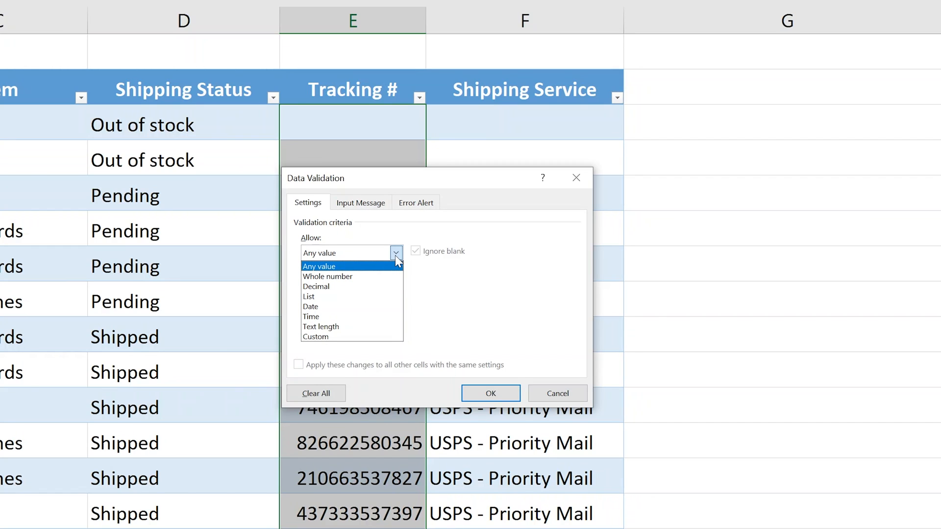
left_click(315, 336)
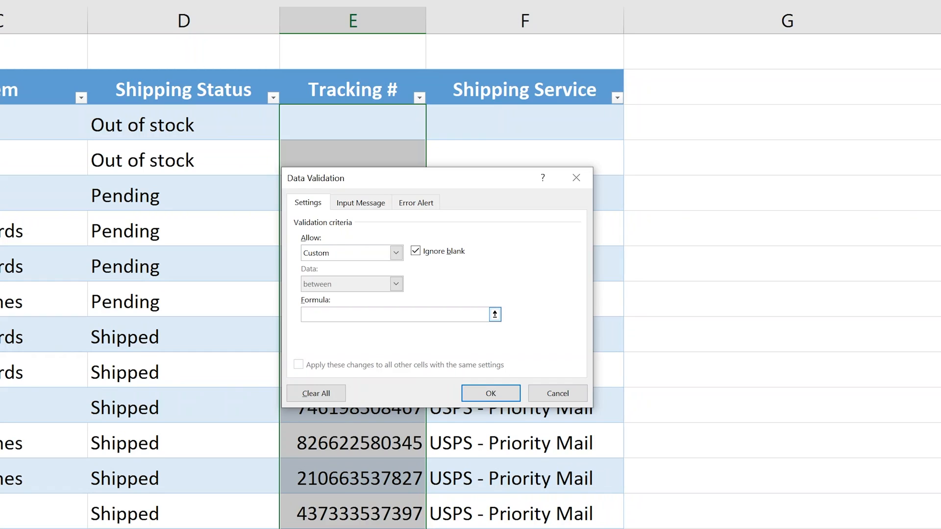
left_click(396, 314)
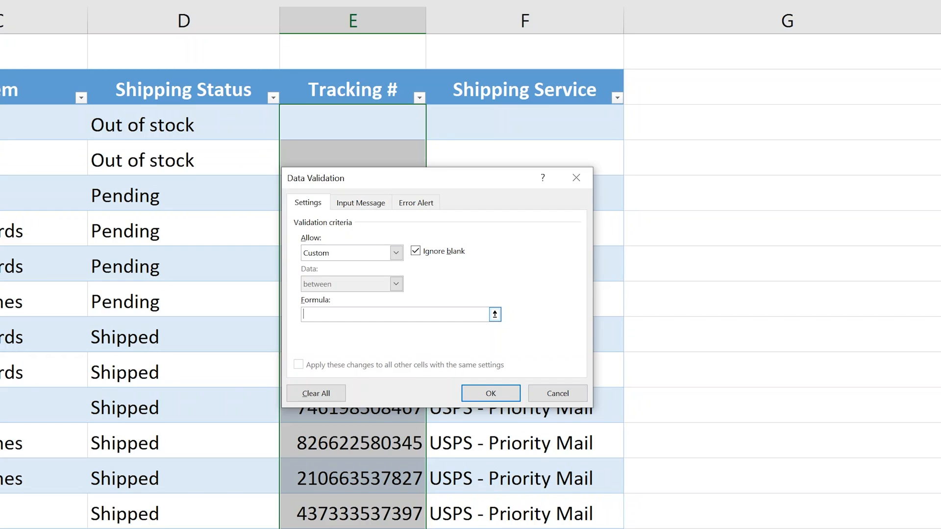
type("=")
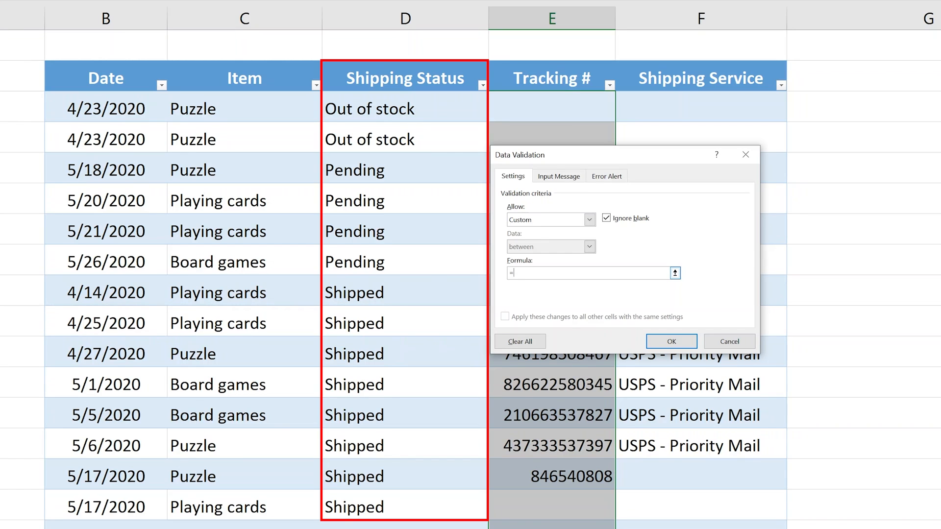
type("=D3=")
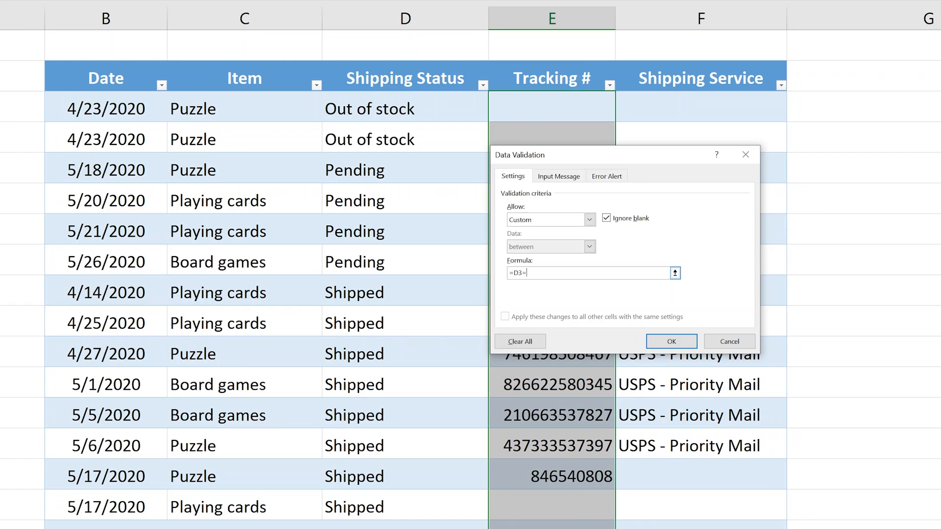
type("=\"Shipp")
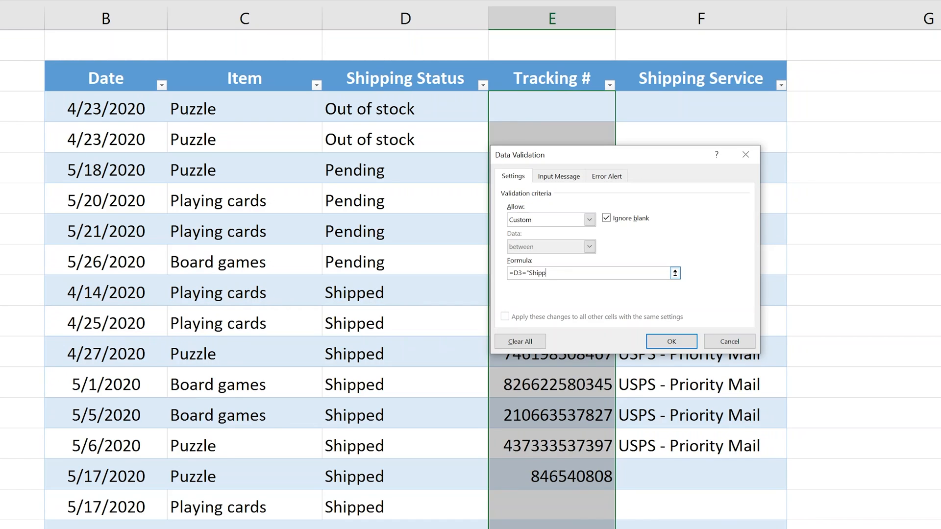
type("ed\"")
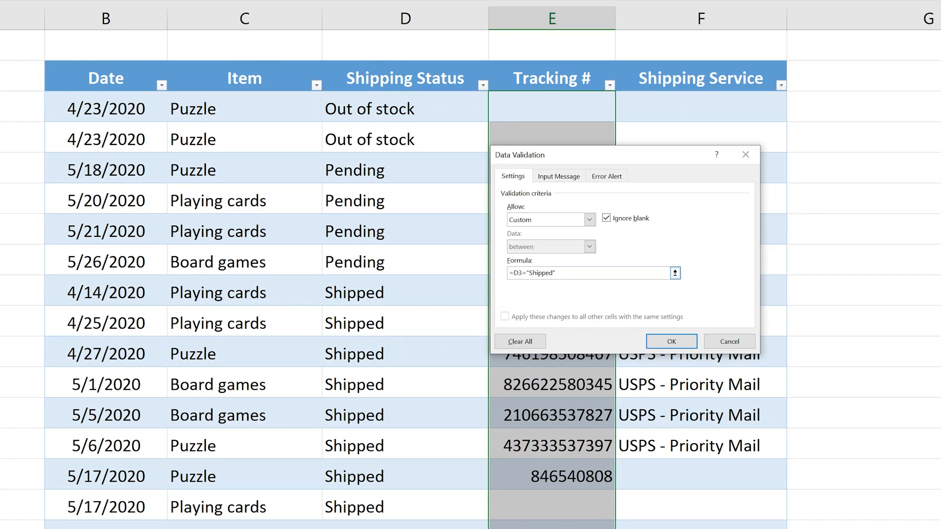
left_click(670, 341)
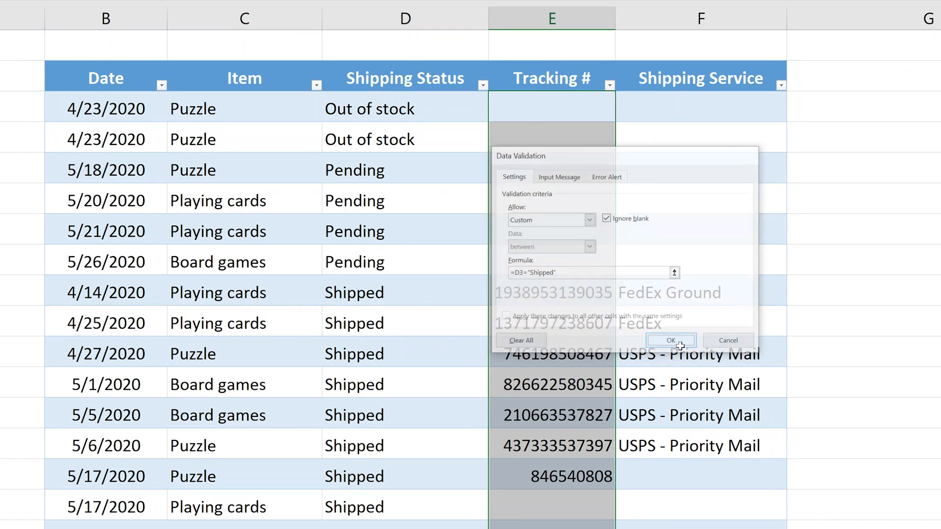
Try 5555 in a pending row's tracking cell, cancel the rejection, and reselect the Tracking # cells
left_click(670, 340)
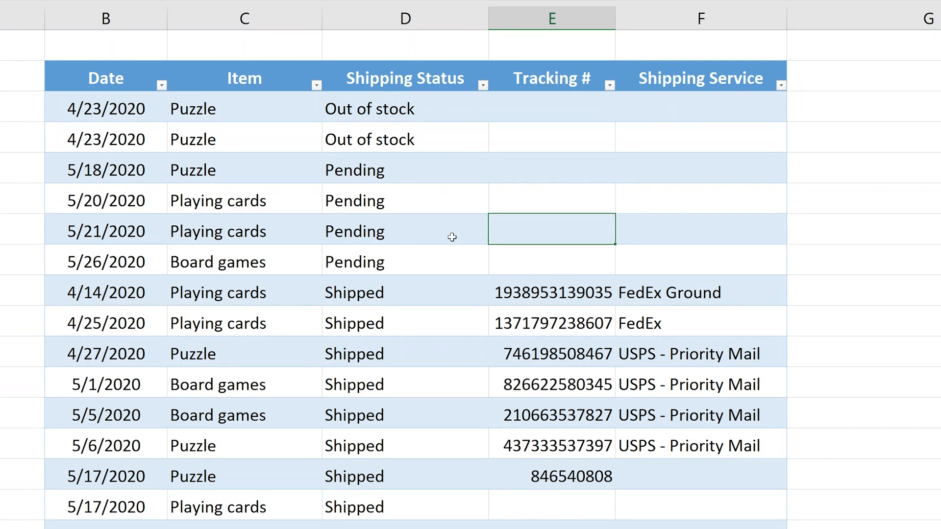
type("5555555")
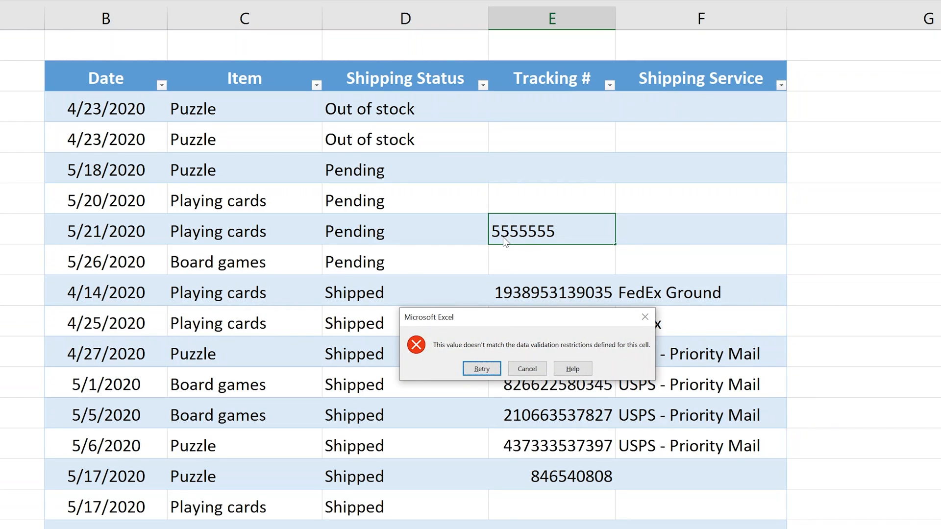
left_click(526, 369)
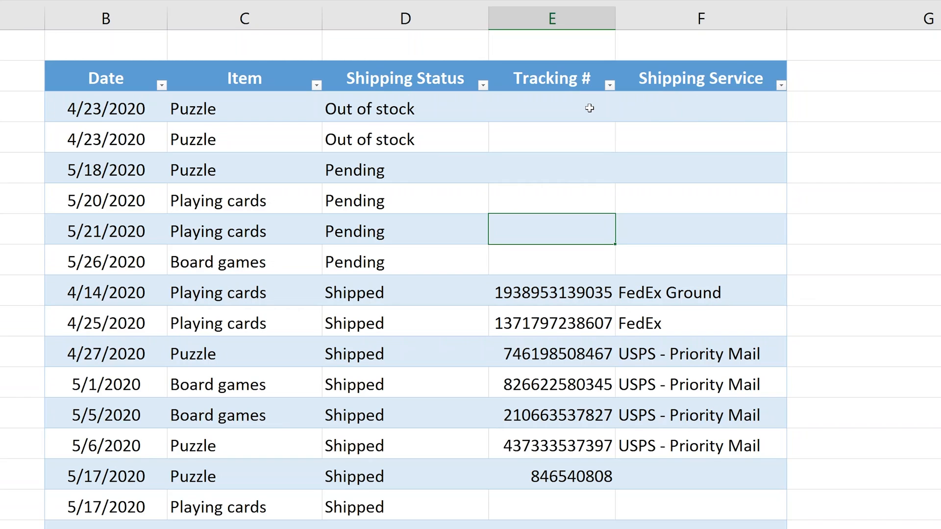
left_click(550, 109)
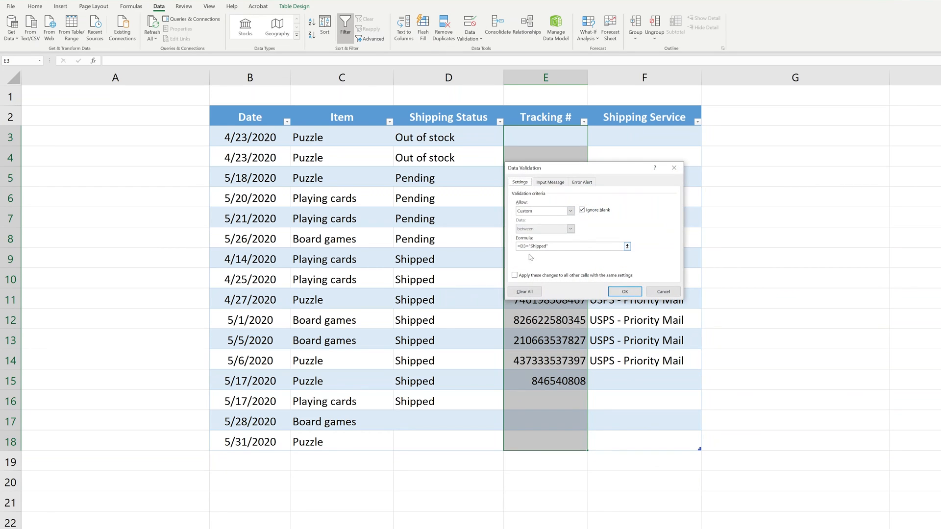
left_click(523, 293)
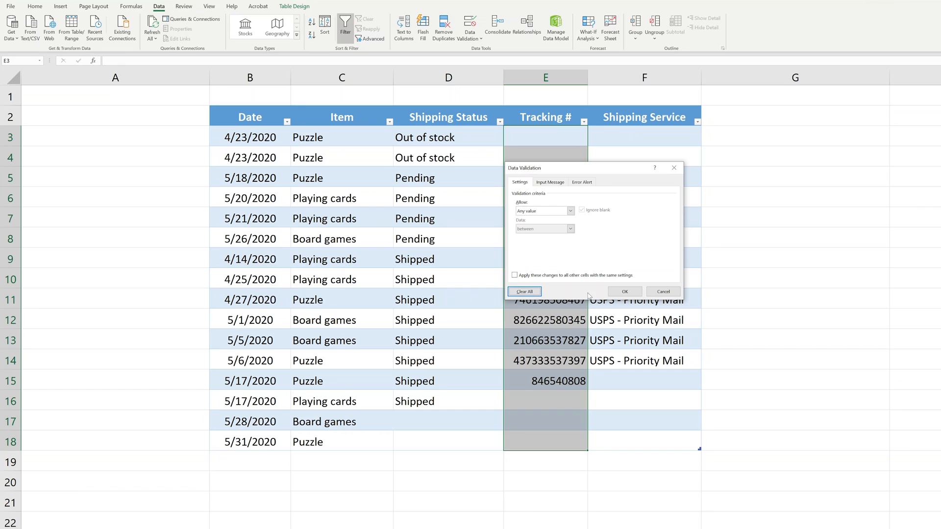
left_click(624, 291)
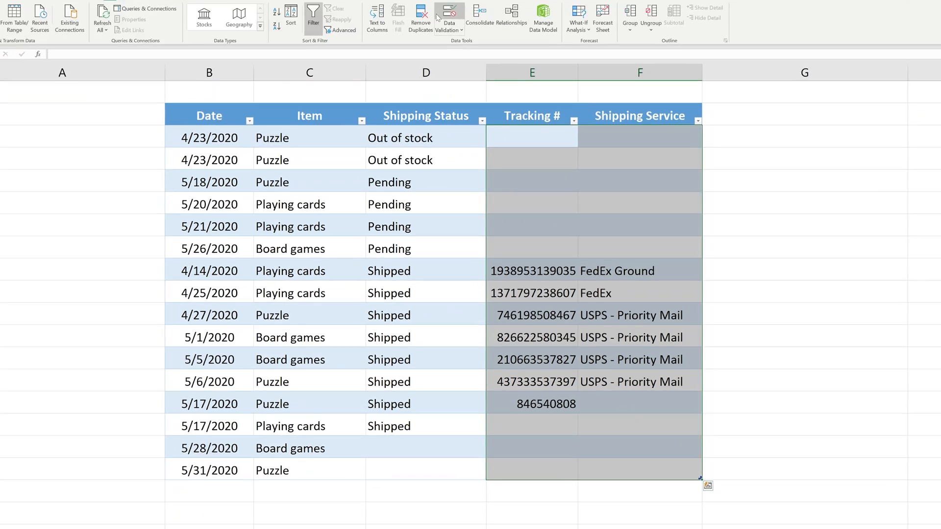
Apply custom validation =$D3="Shipped" to the Tracking # and Shipping Service cells E3:F18
left_click(448, 22)
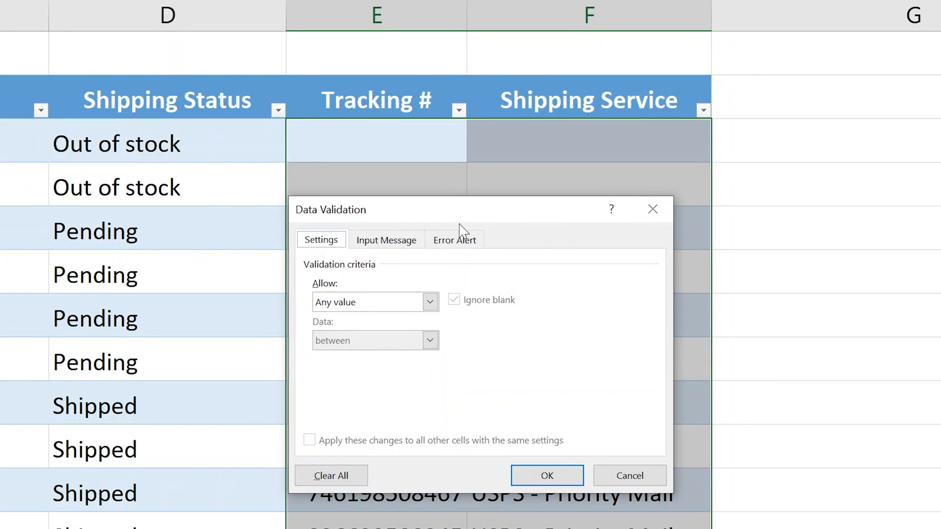
left_click(367, 302)
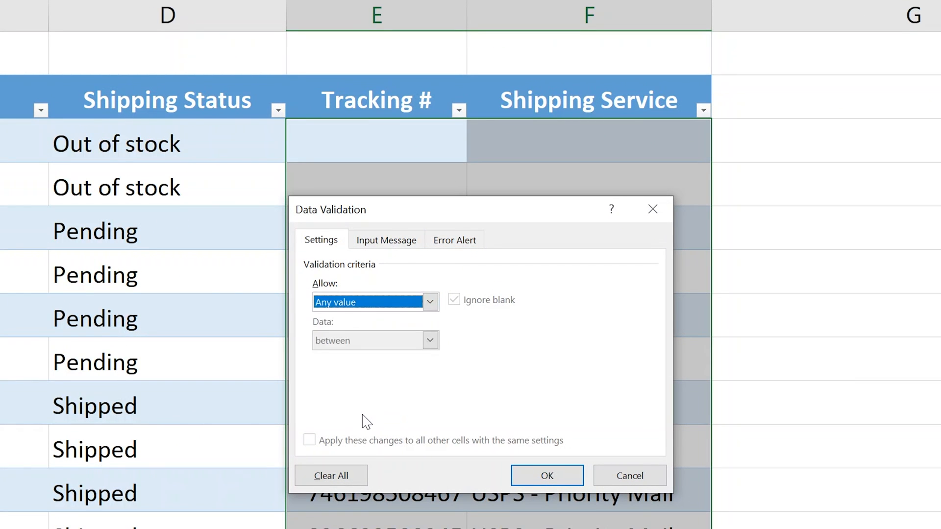
left_click(429, 302)
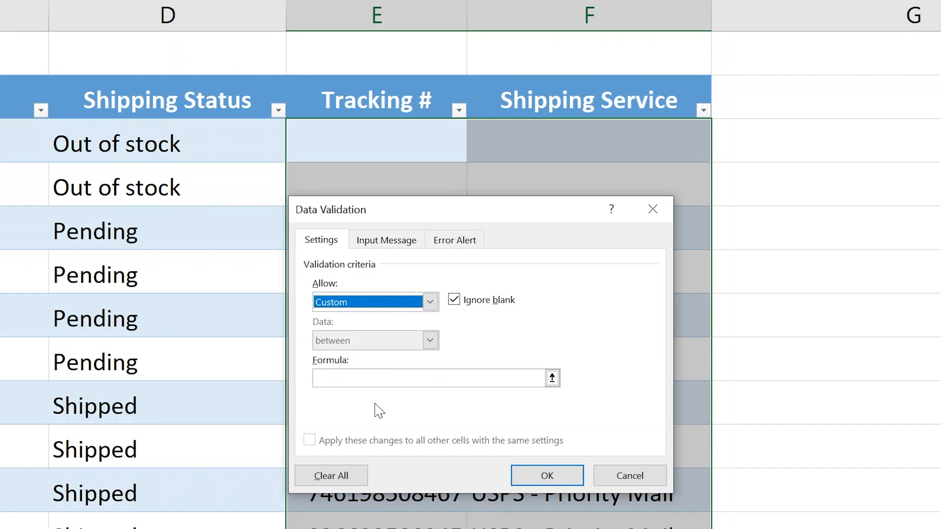
mouse_move(370, 31)
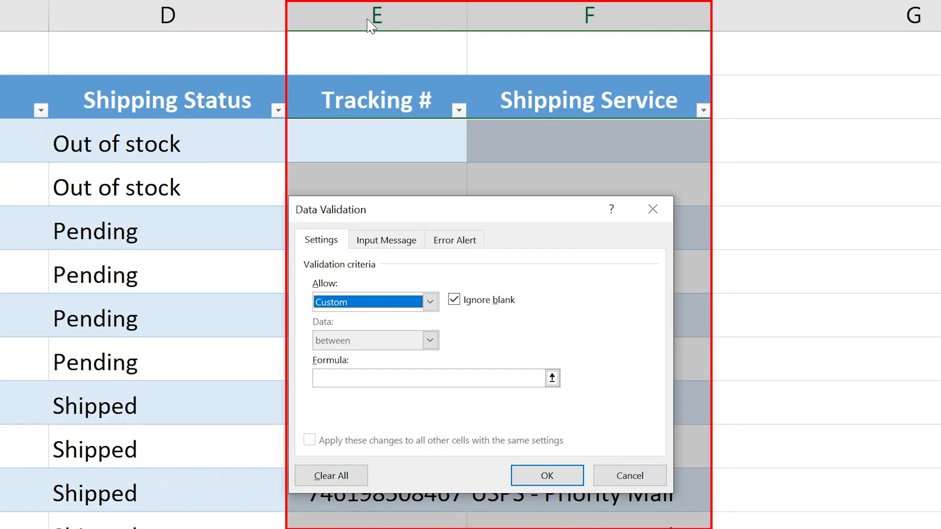
mouse_move(488, 22)
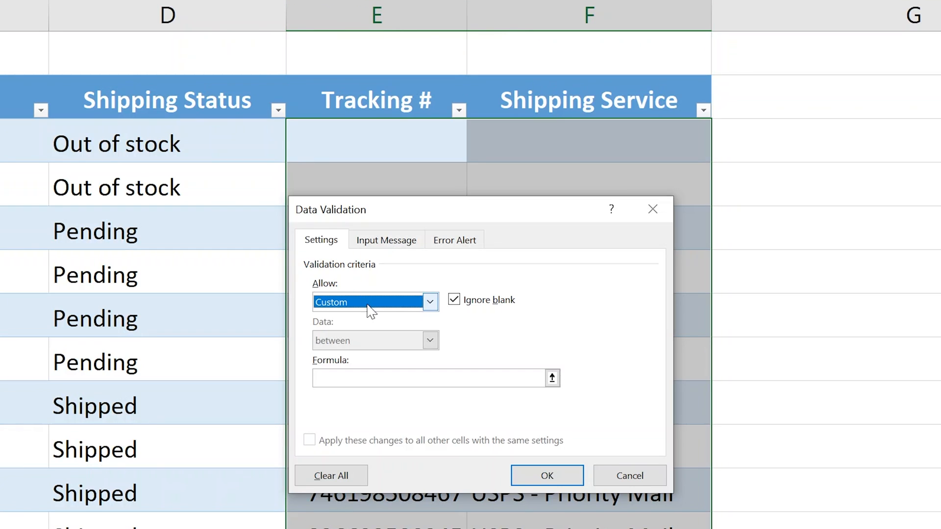
type("=")
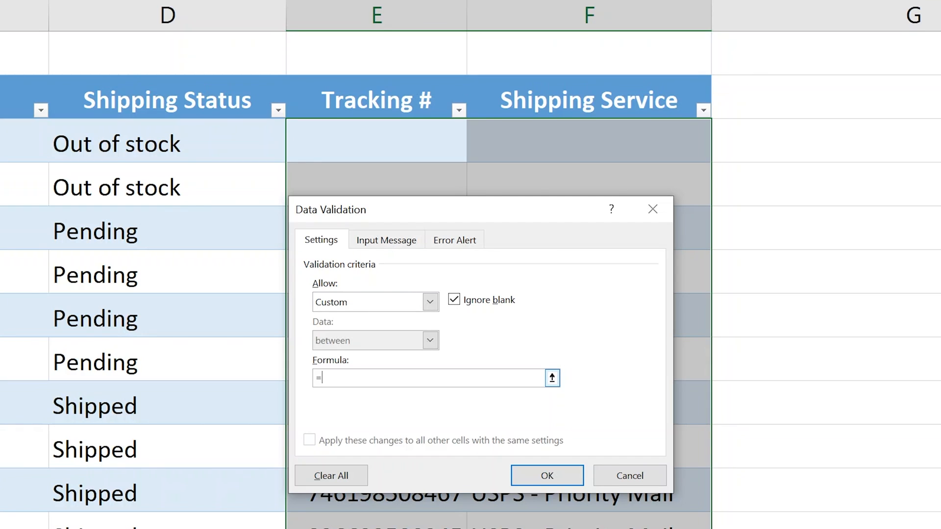
type("$")
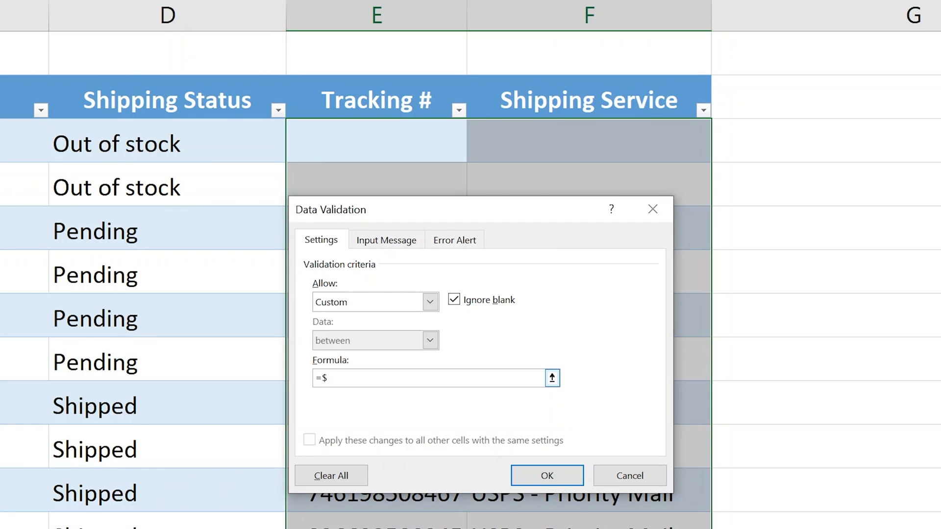
type("D3=\"")
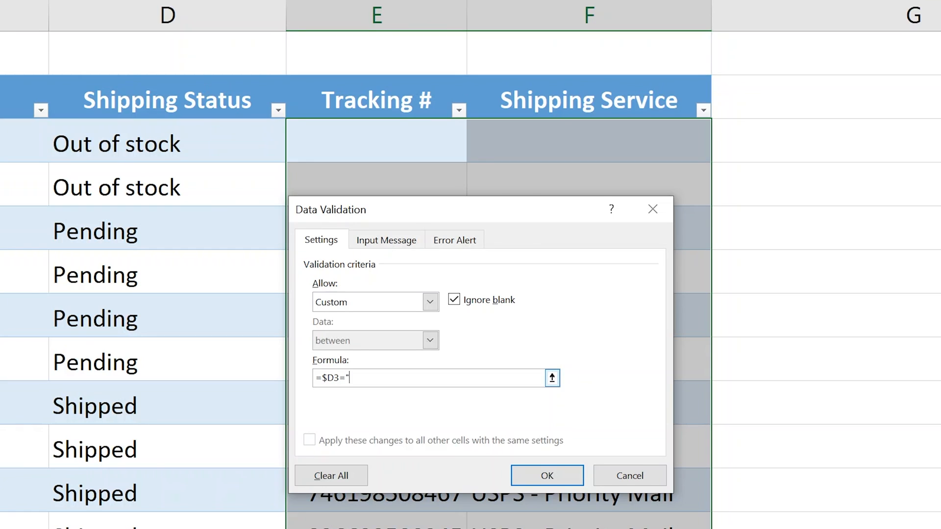
type("Shipped\"")
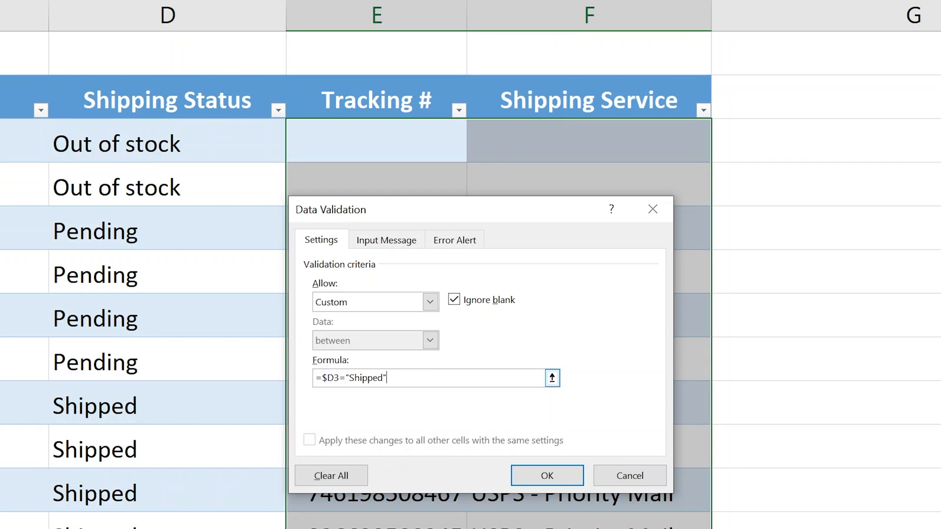
left_click(546, 475)
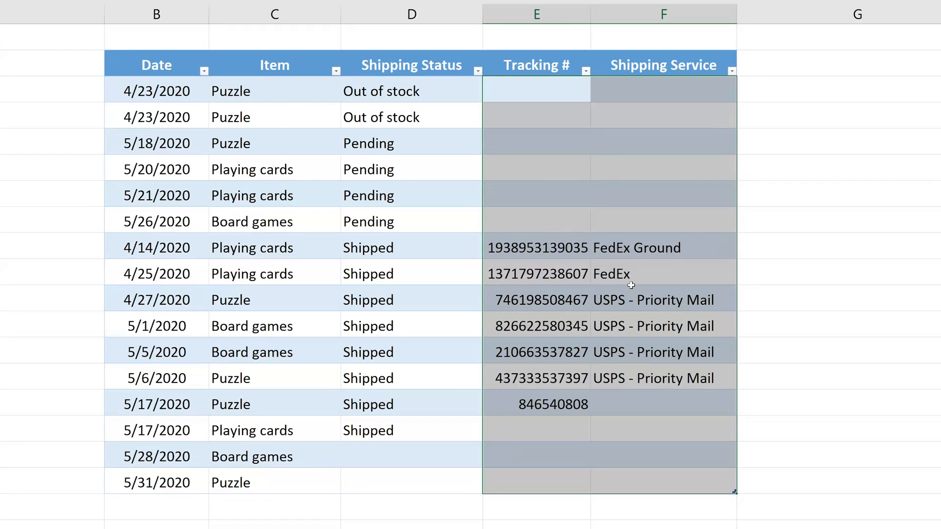
left_click(536, 220)
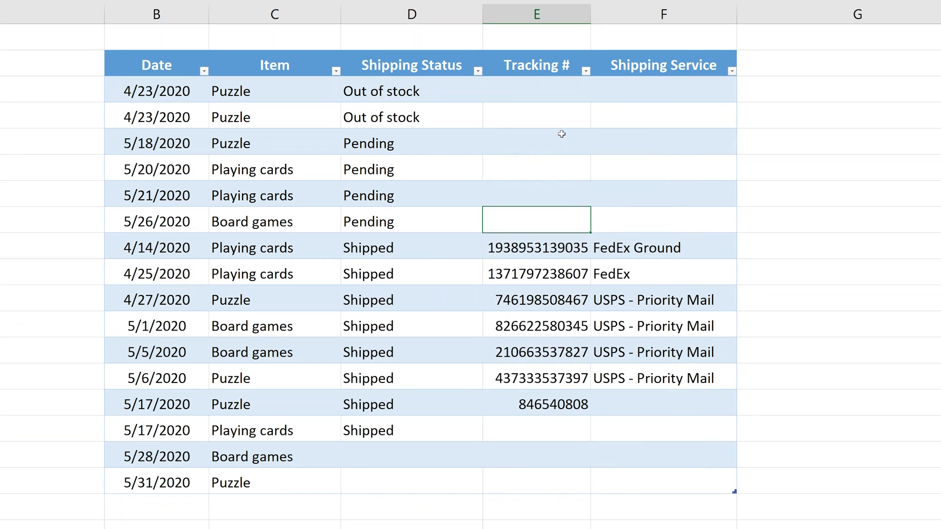
left_click(536, 195)
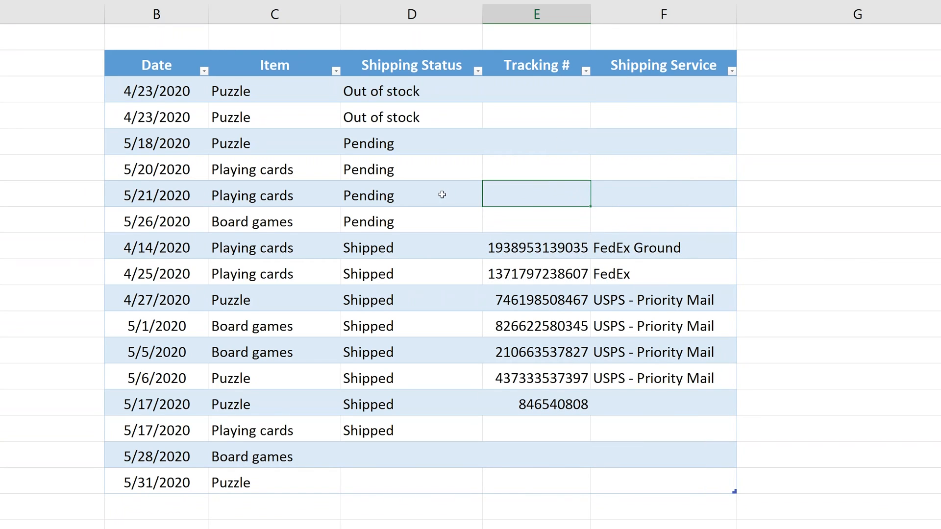
left_click(663, 194)
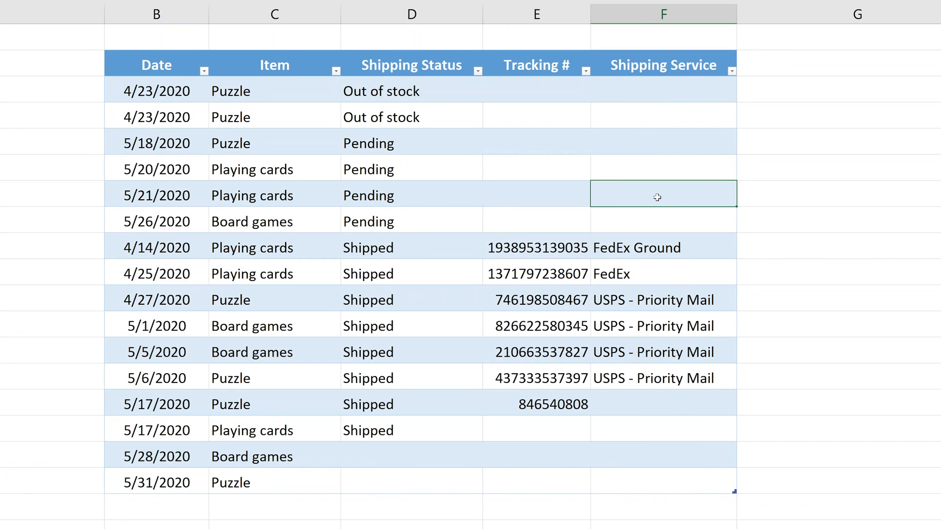
type("FedE")
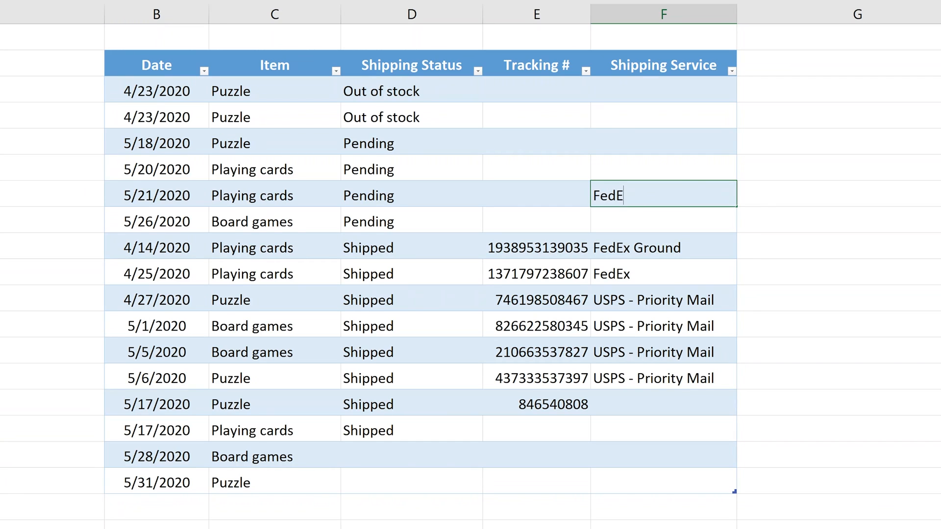
key("enter")
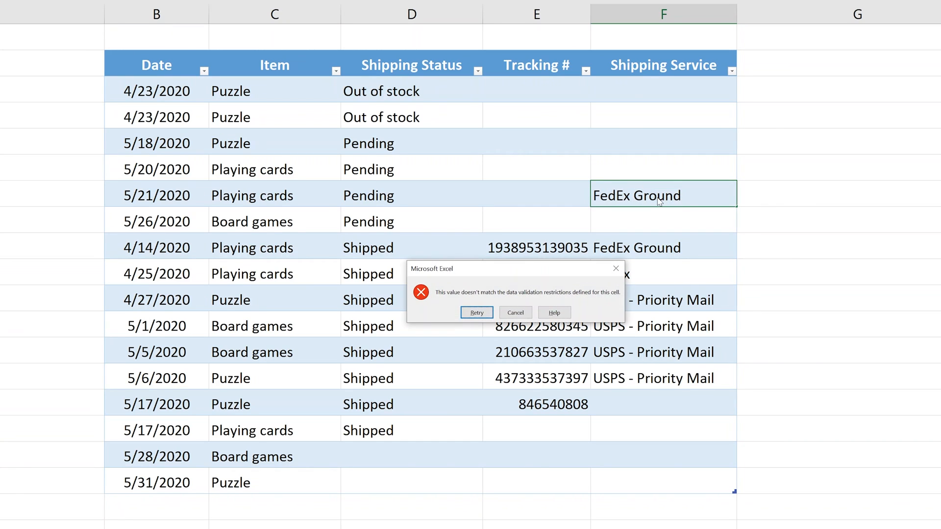
left_click(515, 312)
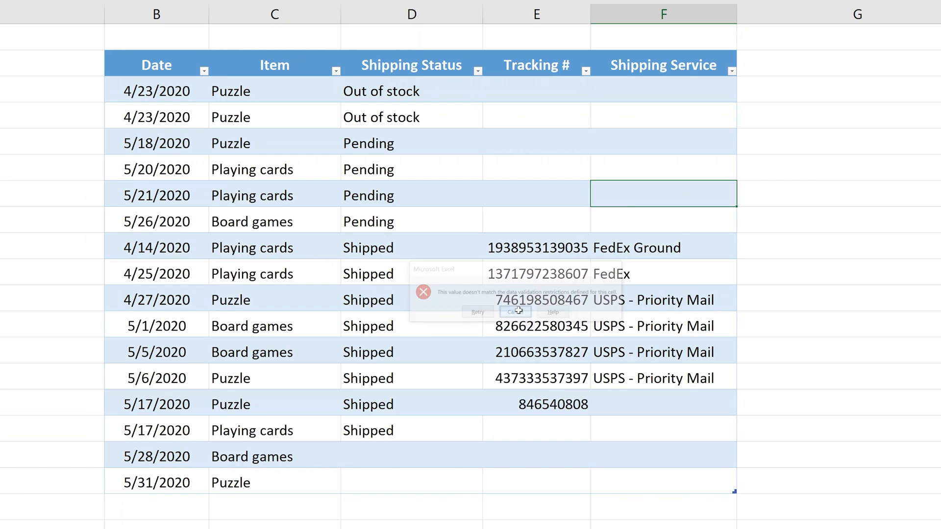
left_click(514, 311)
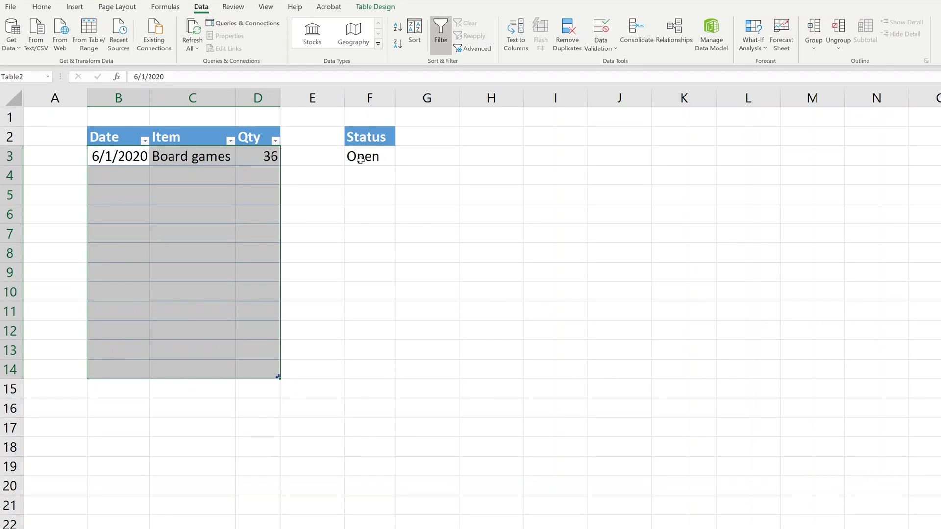
left_click(363, 156)
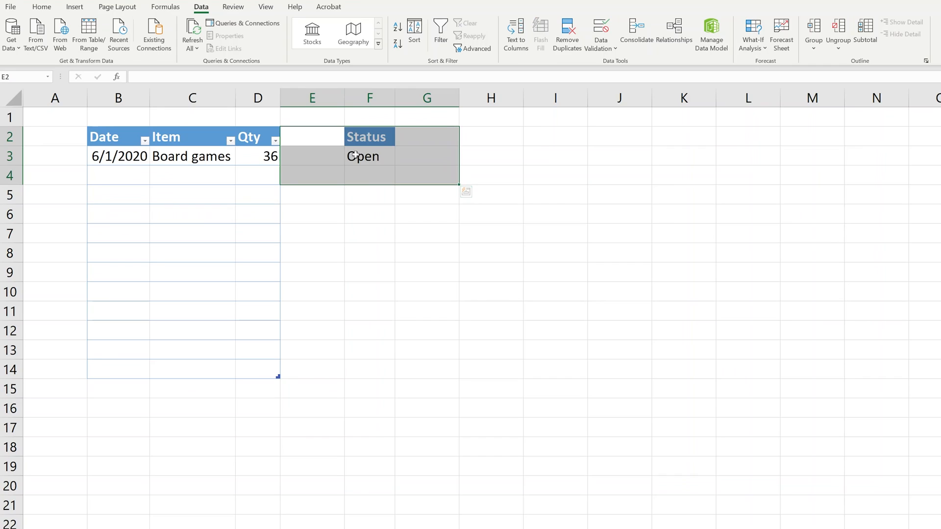
left_click(399, 157)
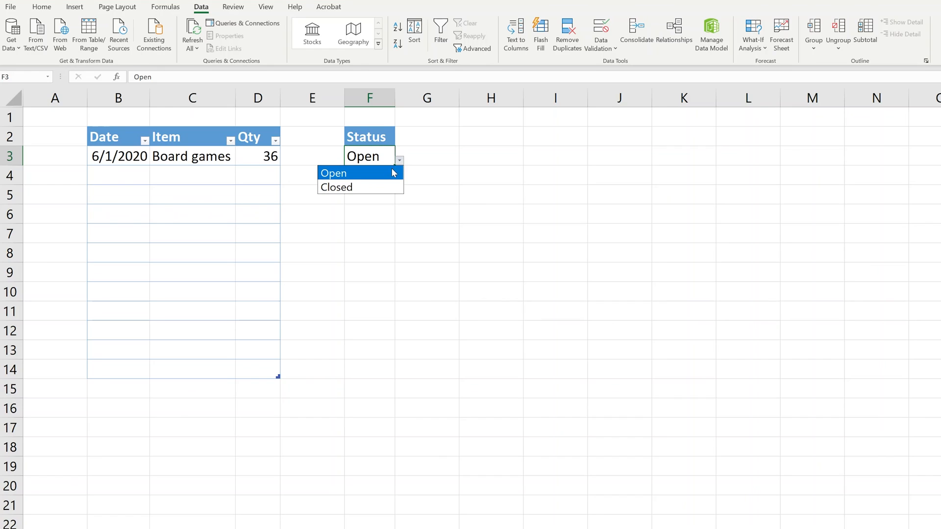
mouse_move(439, 185)
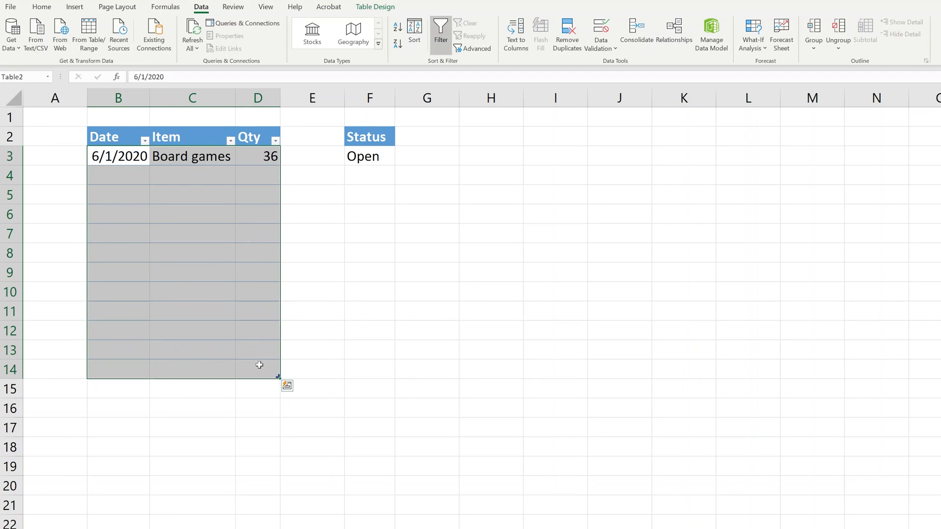
Apply custom validation =$F$3="Open" to the Date, Item and Qty cells B3:D14
left_click(600, 28)
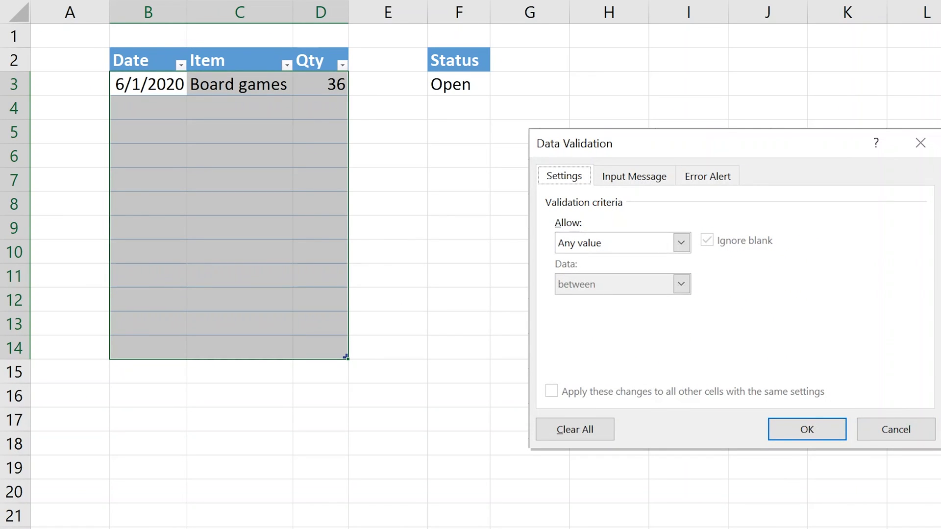
left_click(680, 242)
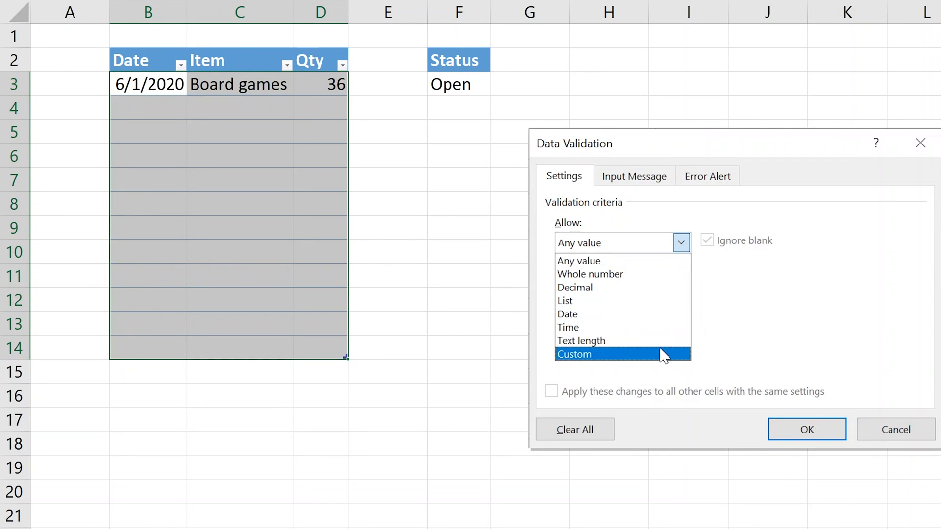
left_click(573, 353)
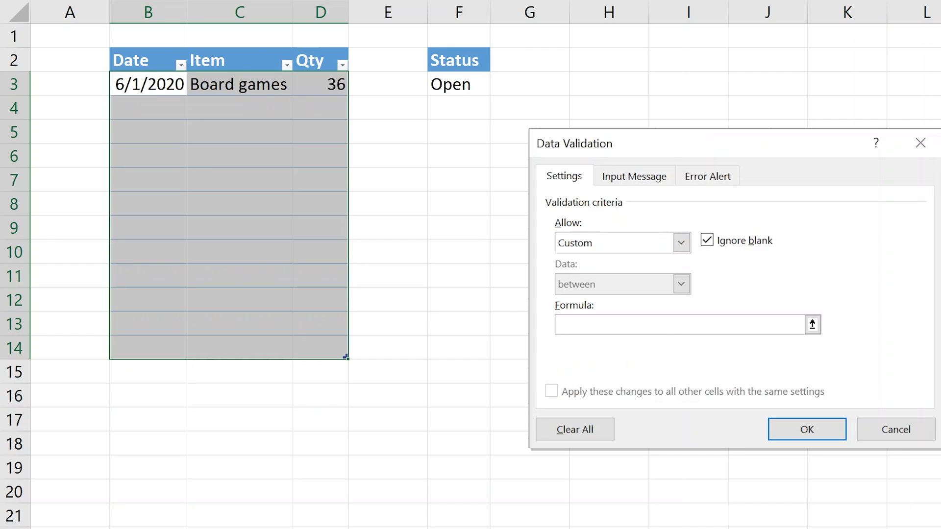
type("=")
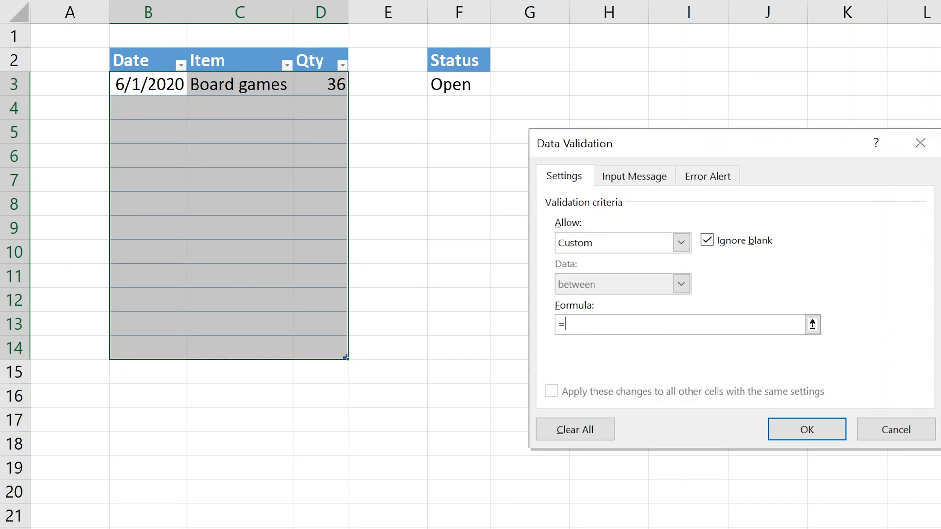
type("$")
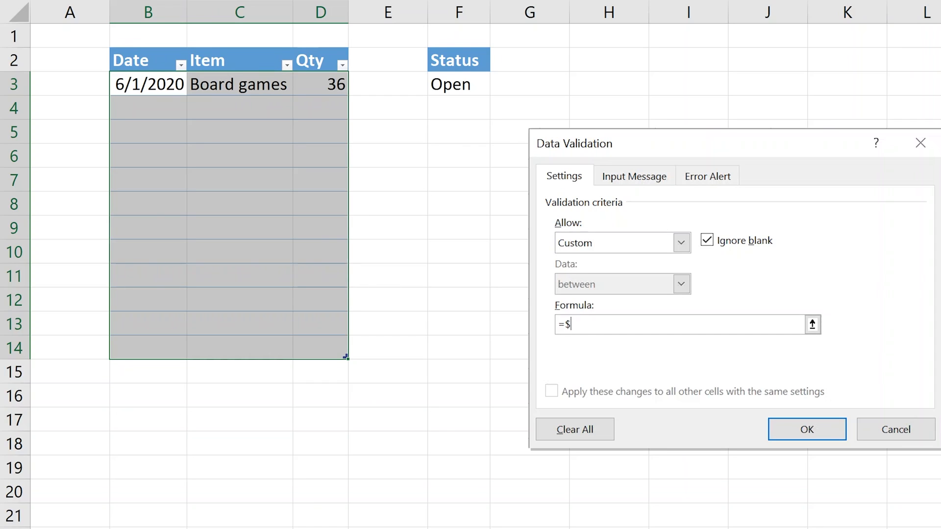
type("F$")
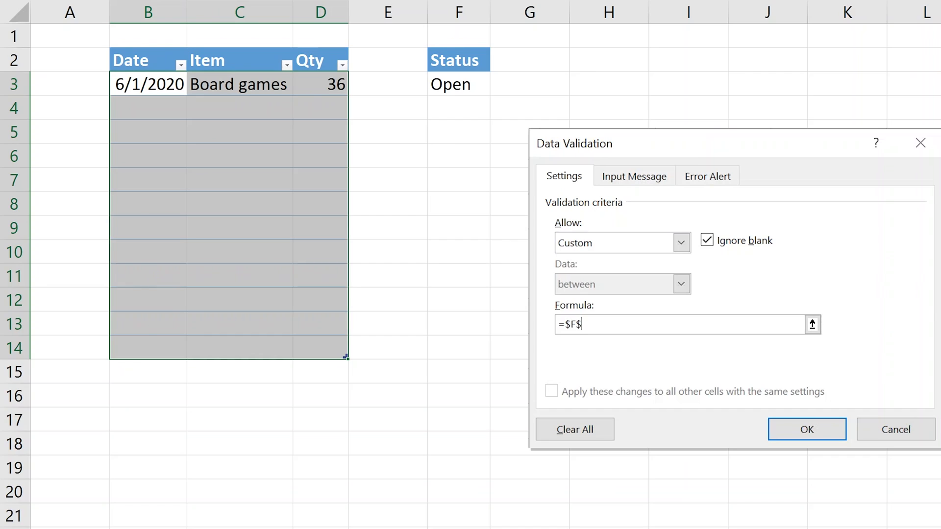
type("3")
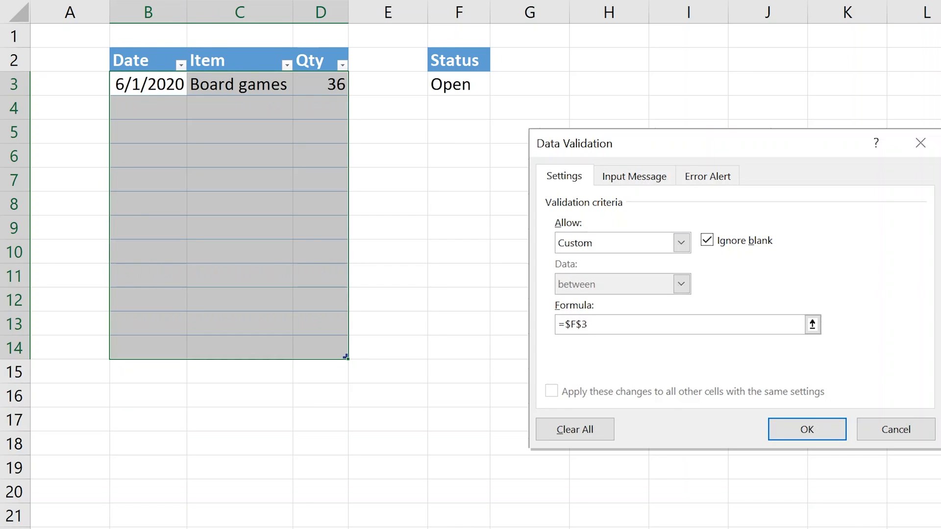
type("=")
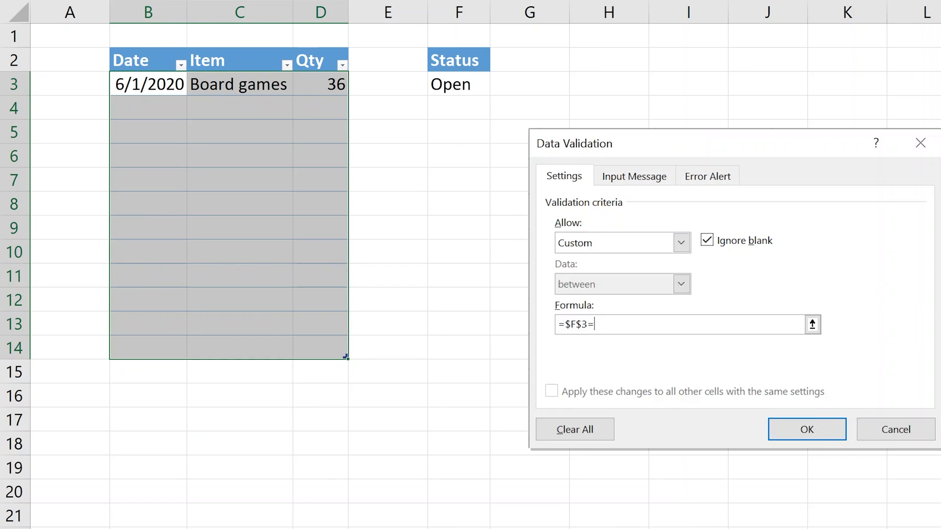
type("\"")
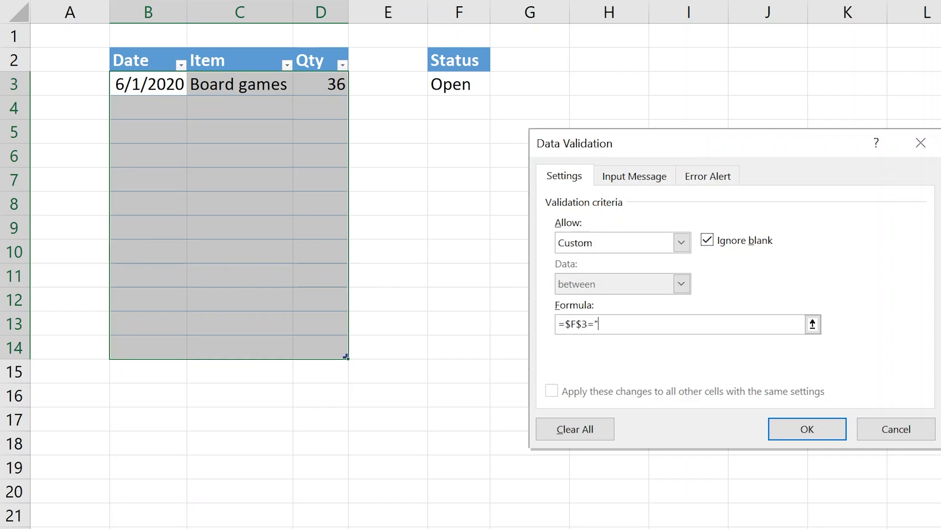
type("Open")
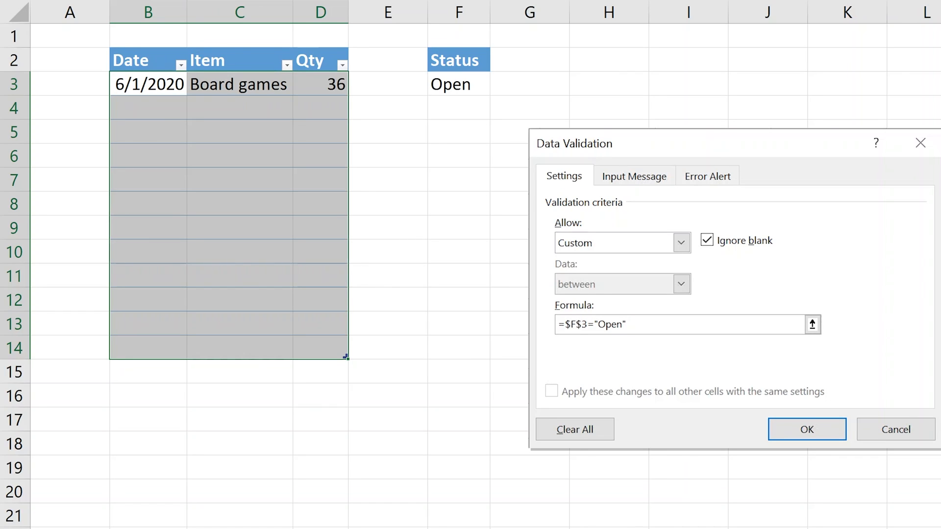
left_click(806, 430)
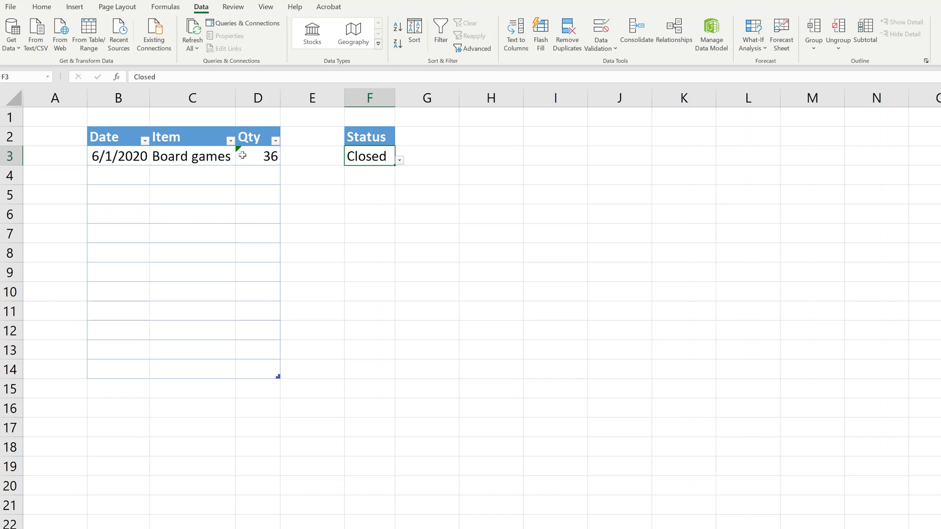
Try a quantity of 5 in D5 while Status is Closed and dismiss the rejection
left_click(258, 156)
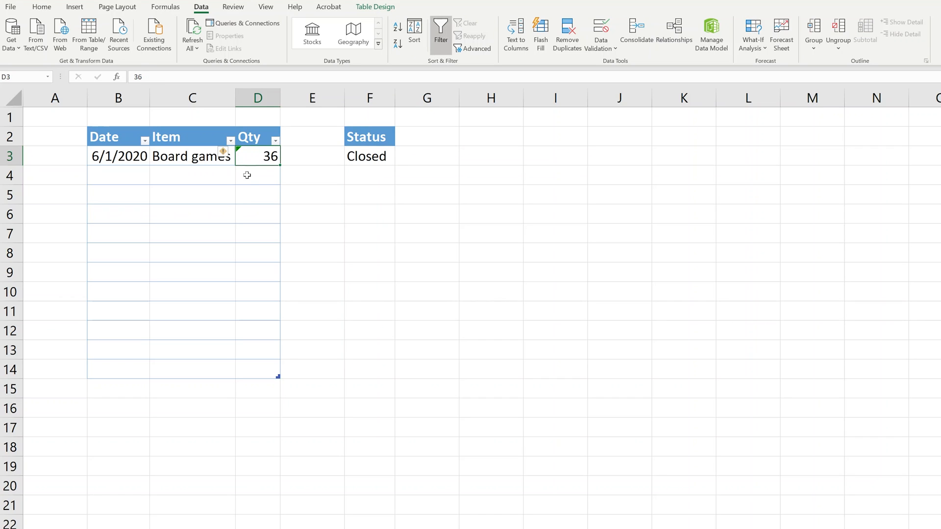
left_click(256, 194)
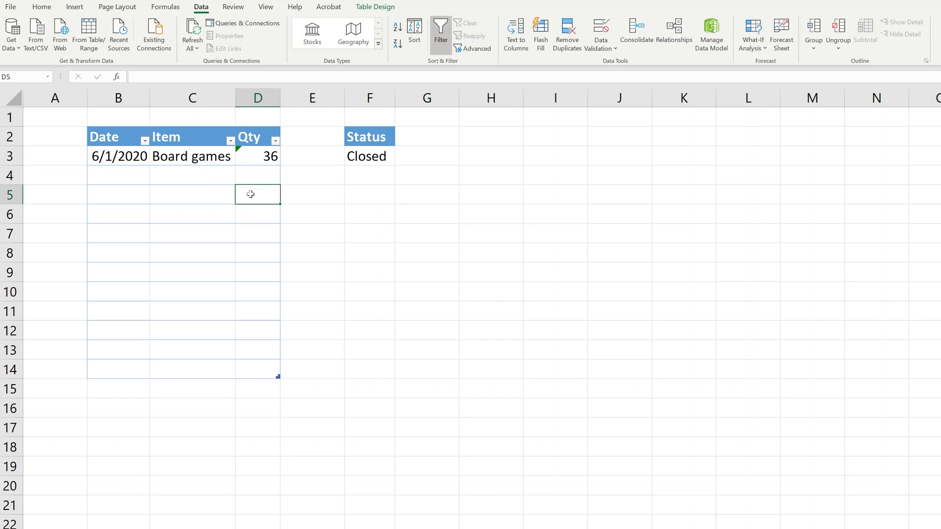
type("5")
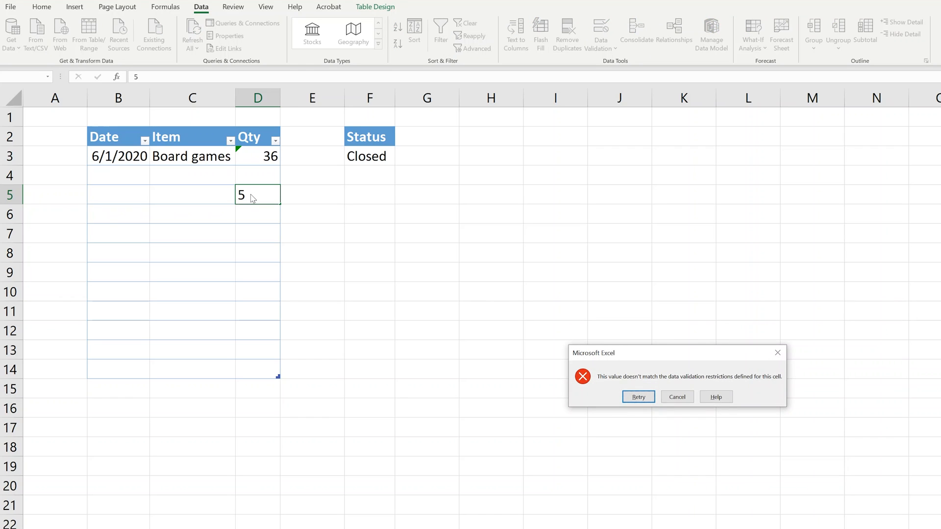
mouse_move(425, 231)
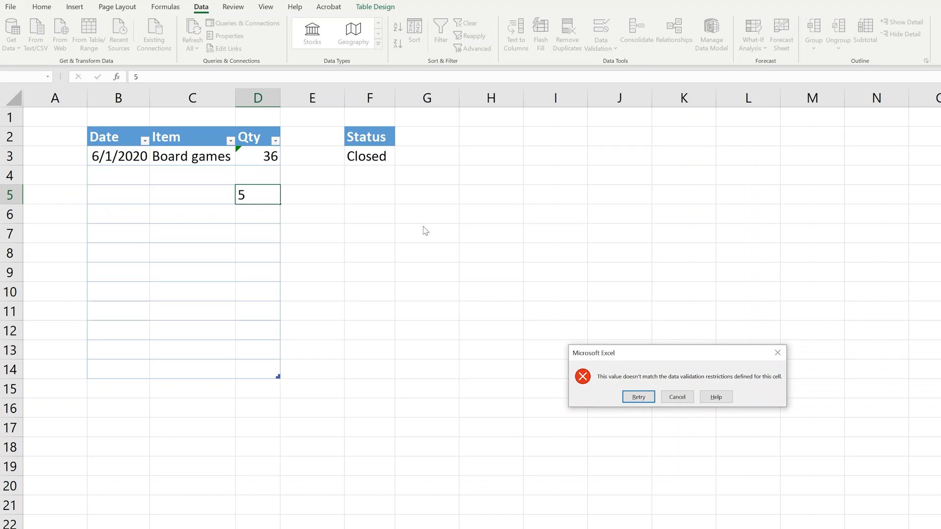
left_click(677, 397)
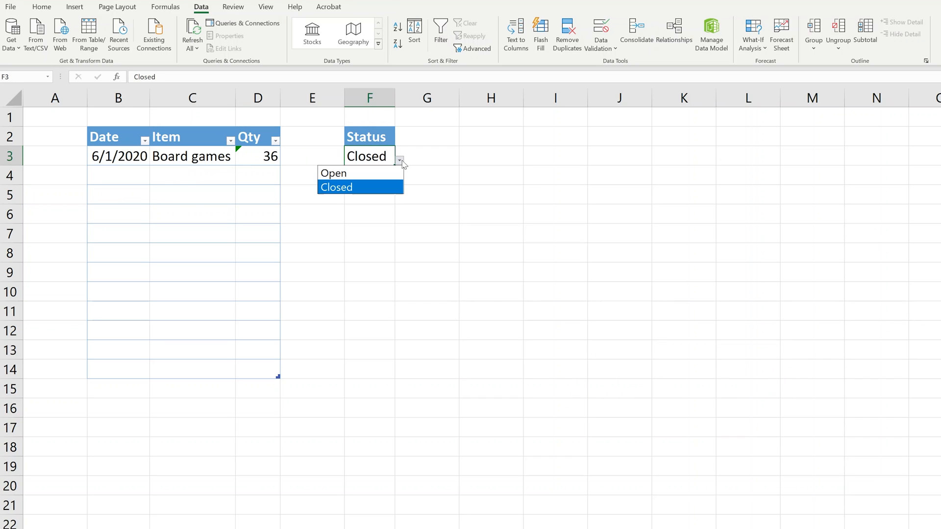
Switch the F3 Status to Open and enter a quantity of 3
left_click(333, 173)
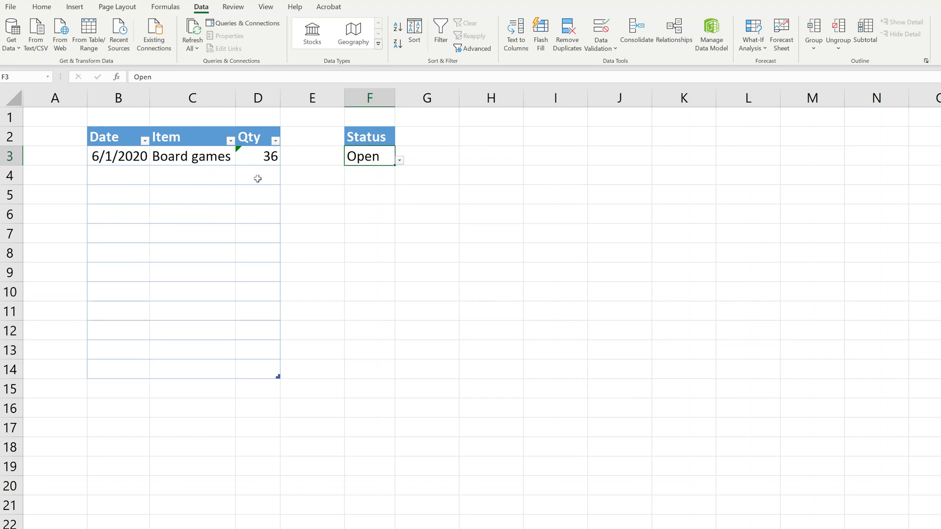
type("3")
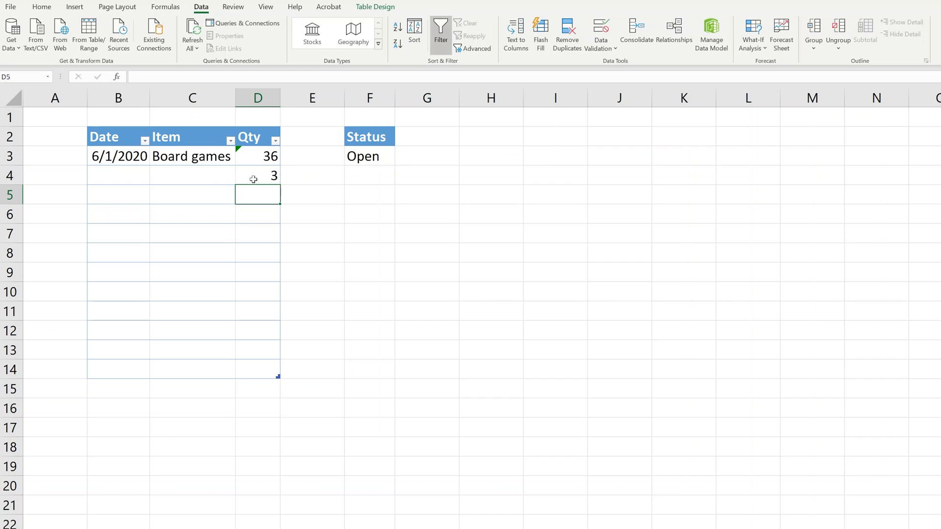
mouse_move(267, 228)
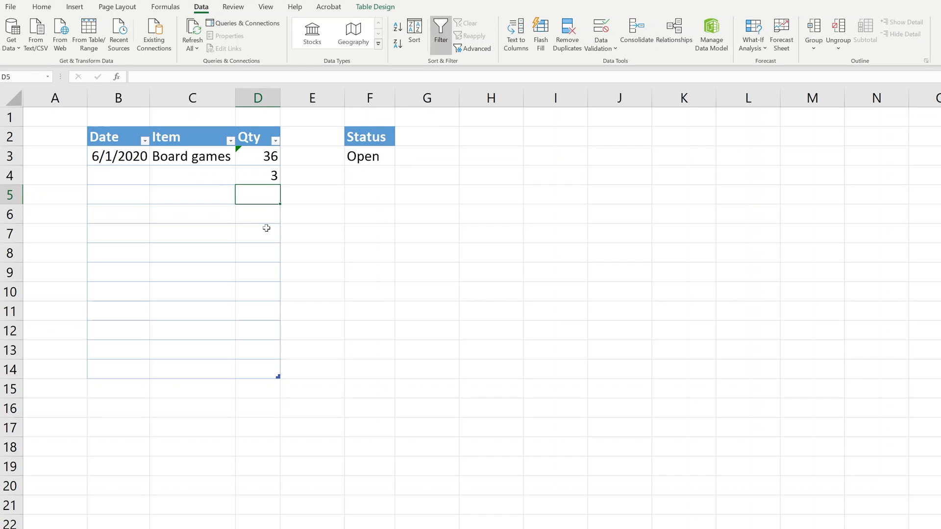
mouse_move(294, 369)
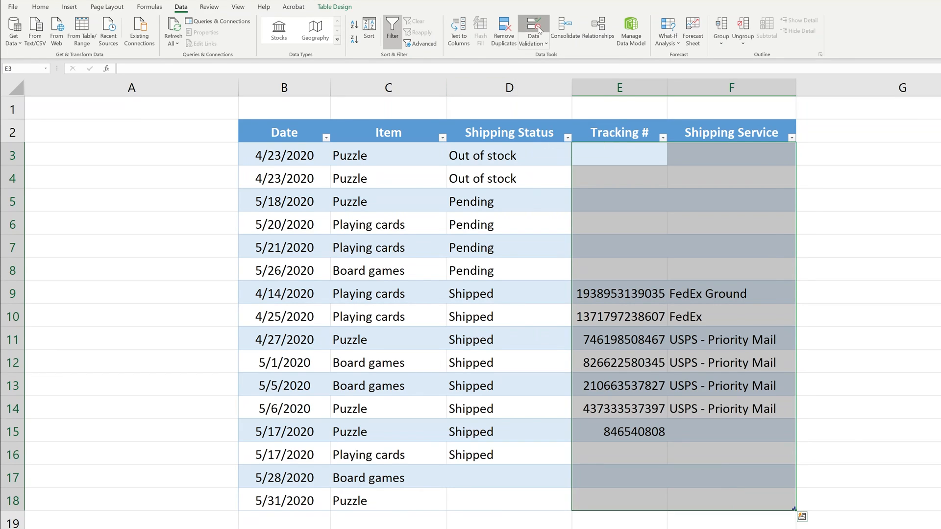
Clear all validation from the Tracking # and Shipping Service columns
left_click(531, 28)
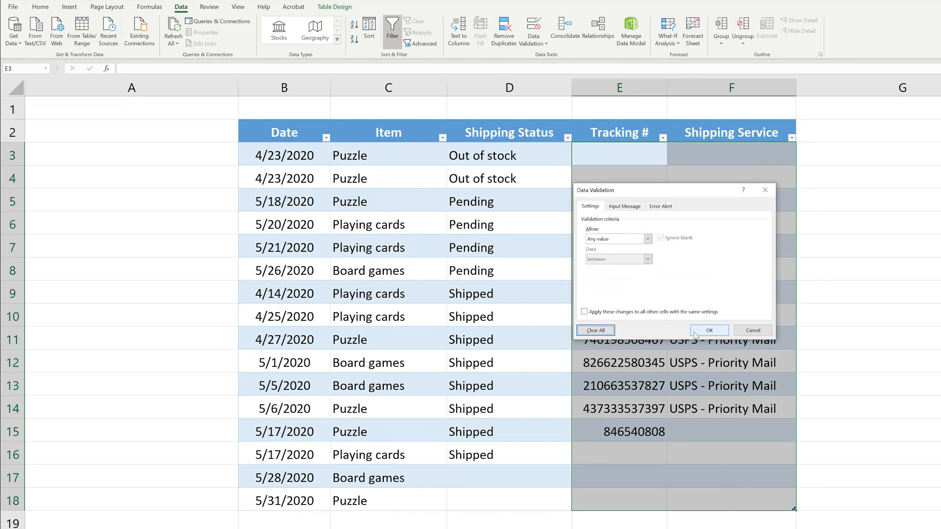
left_click(709, 330)
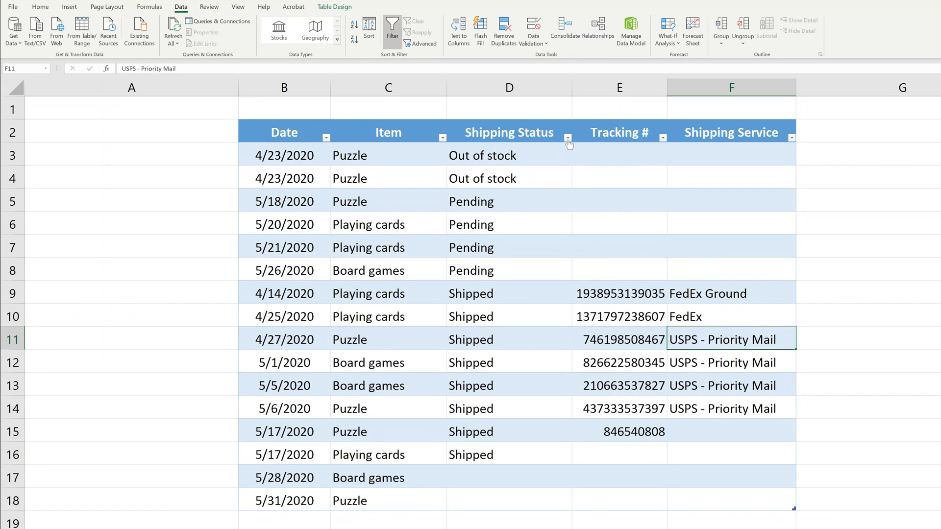
Filter Shipping Status to Shipped only and enter tracking number 423434 in E16
left_click(567, 139)
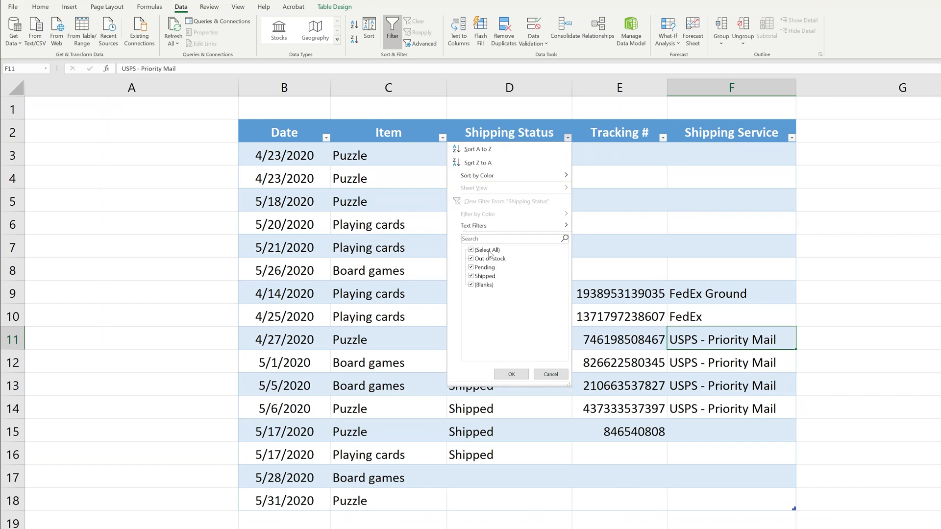
left_click(471, 276)
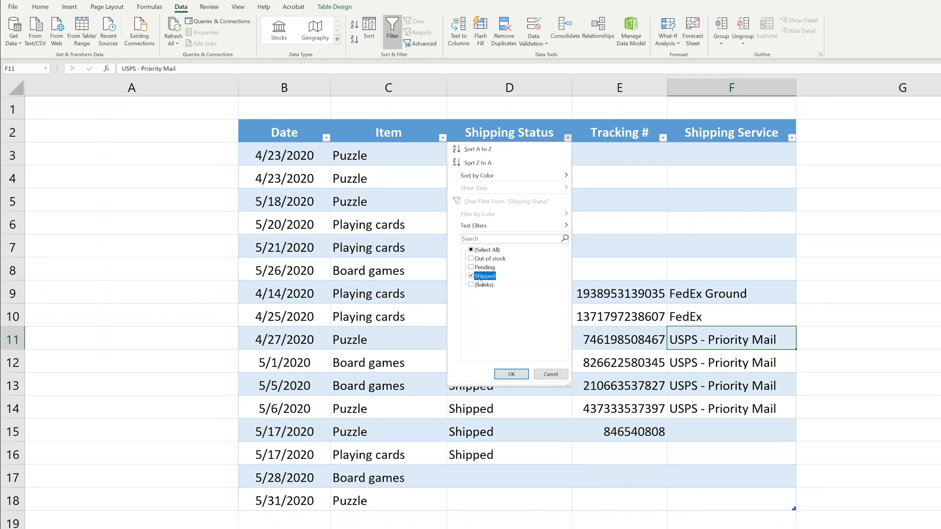
left_click(510, 373)
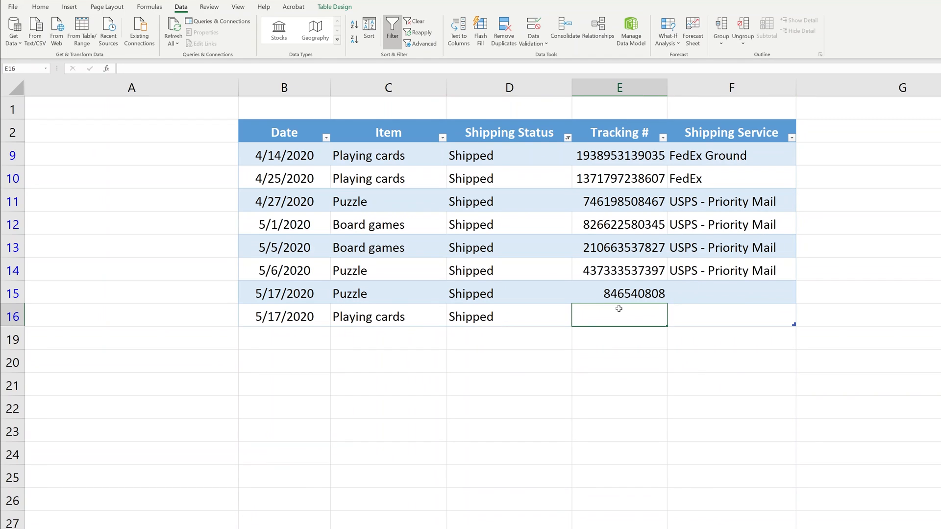
type("423434")
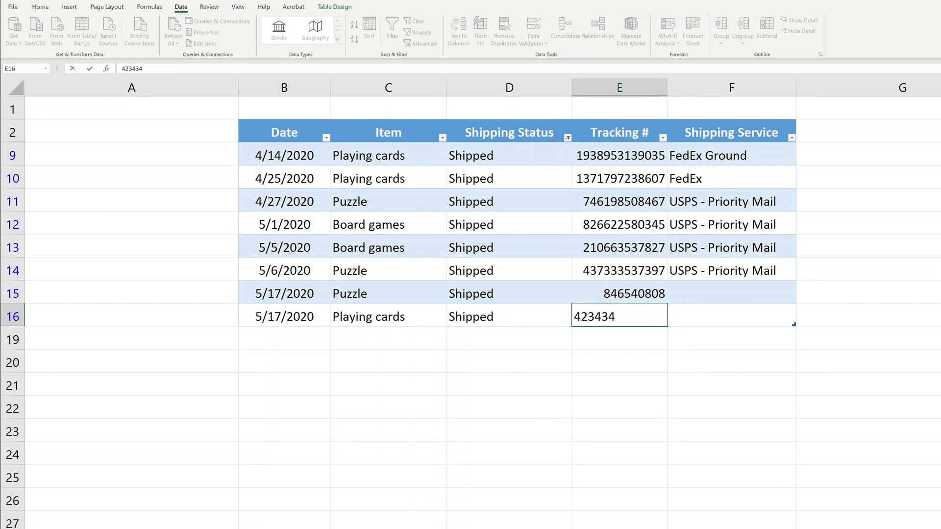